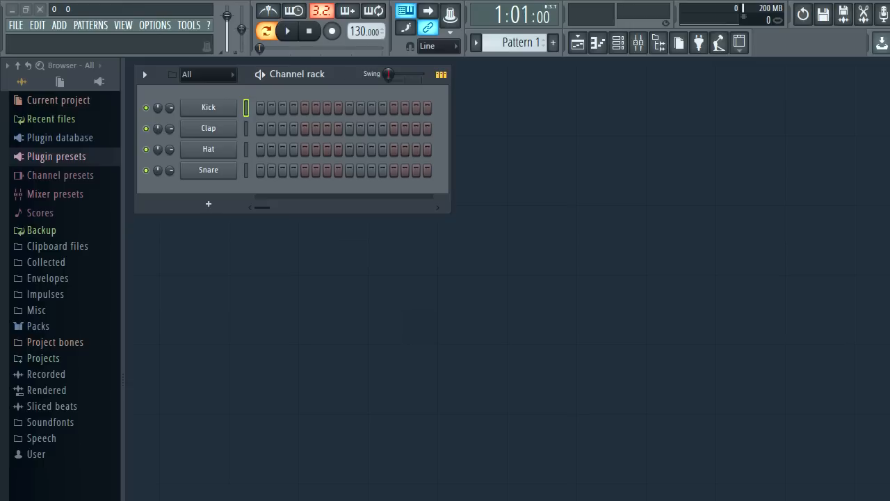
mouse_move(548, 252)
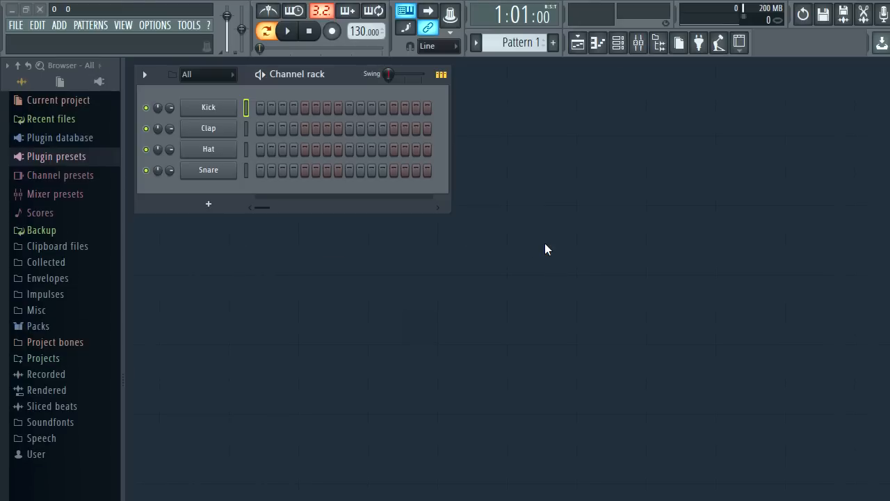
Step: Set interface scaling to 200% in General settings, glance at MIDI settings, and close Settings
click(155, 25)
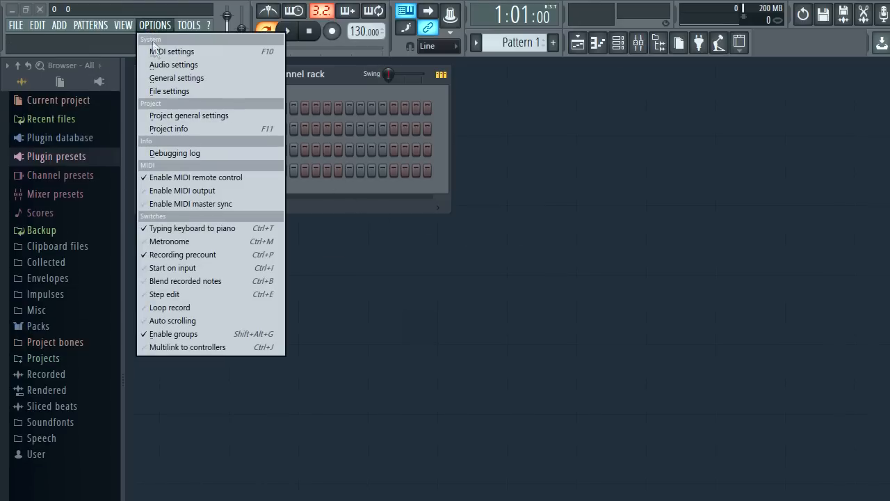
click(175, 77)
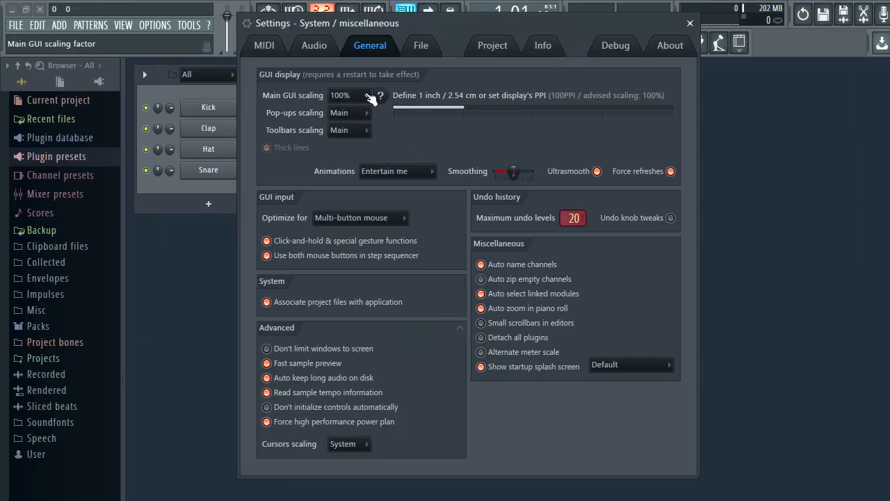
click(365, 95)
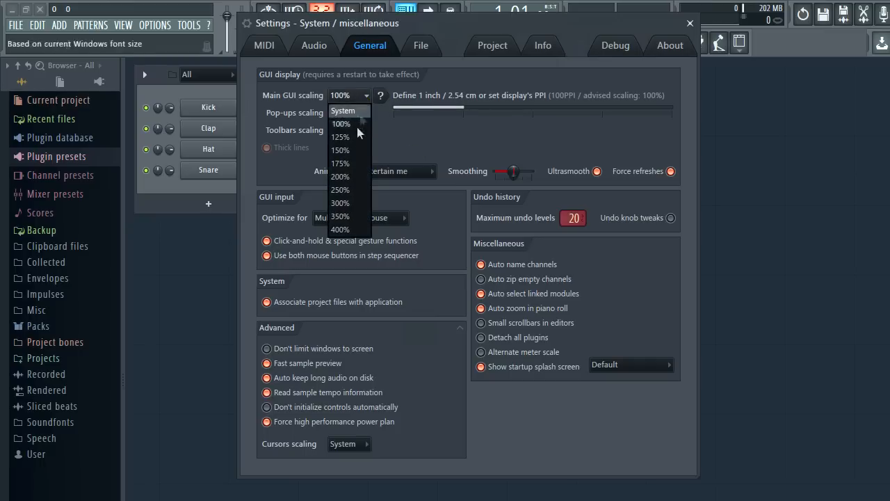
click(339, 175)
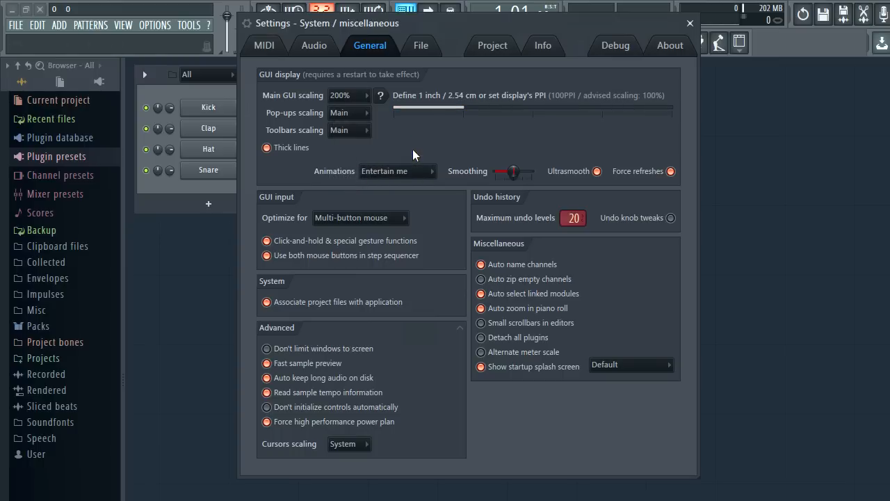
mouse_move(401, 154)
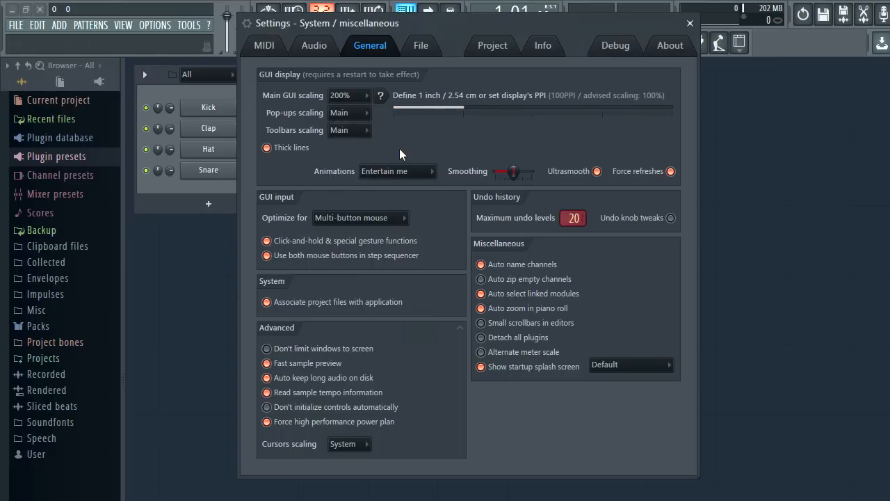
click(690, 22)
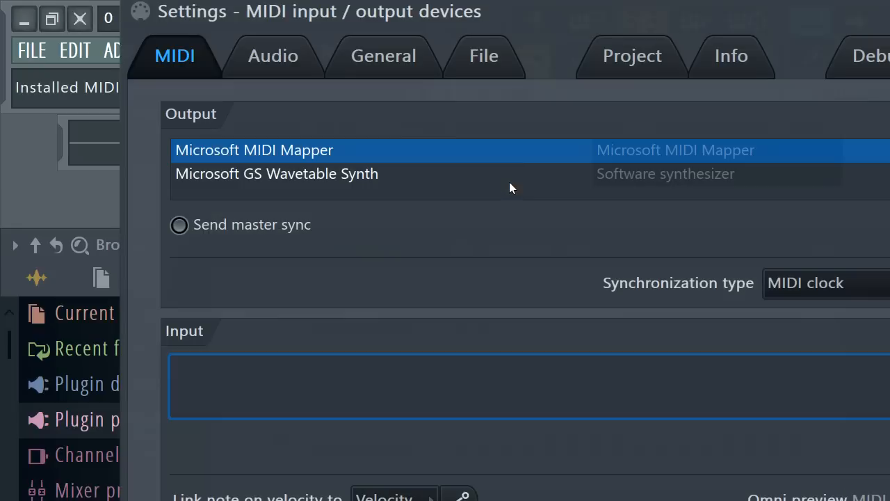
click(384, 56)
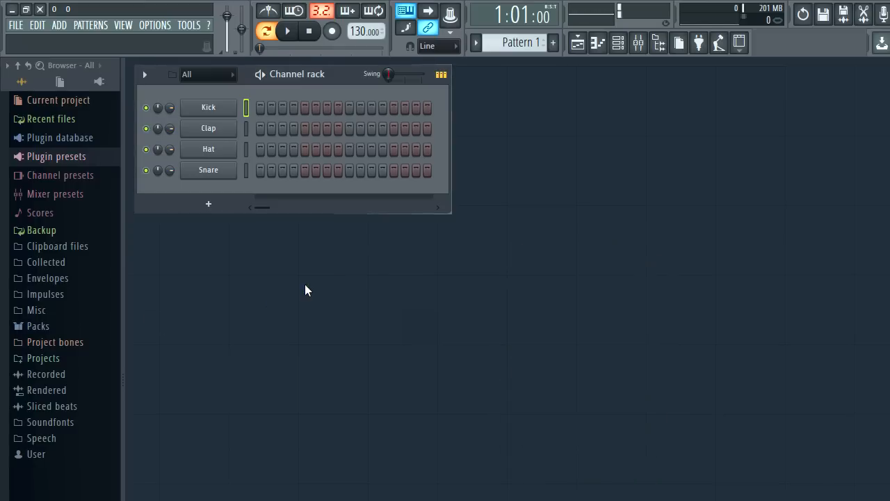
Step: Reopen General settings, expand then collapse the Advanced group, and close Settings again
click(350, 119)
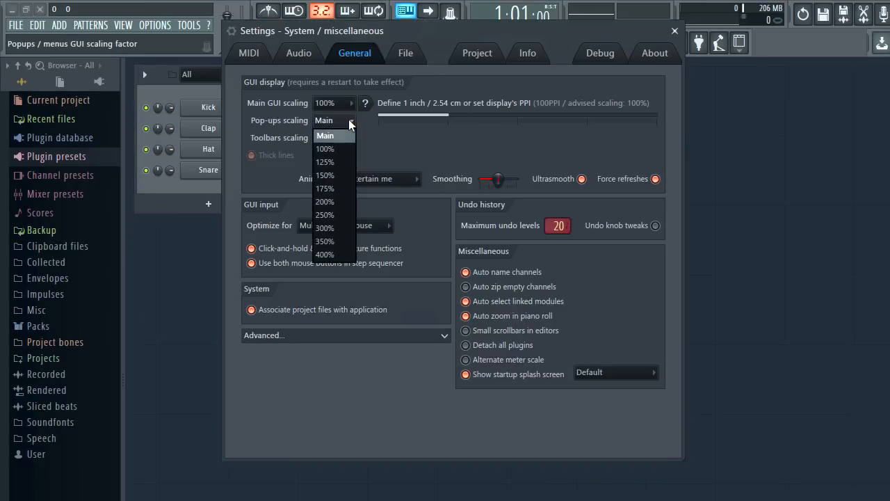
click(350, 138)
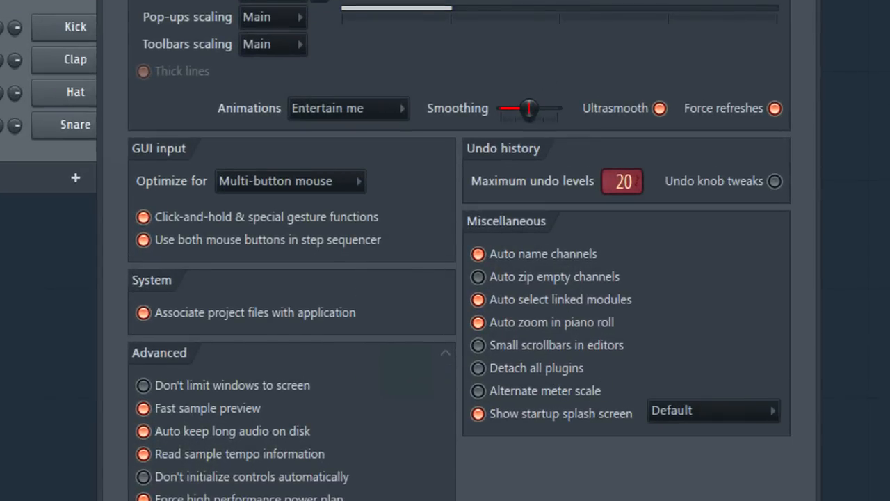
click(145, 76)
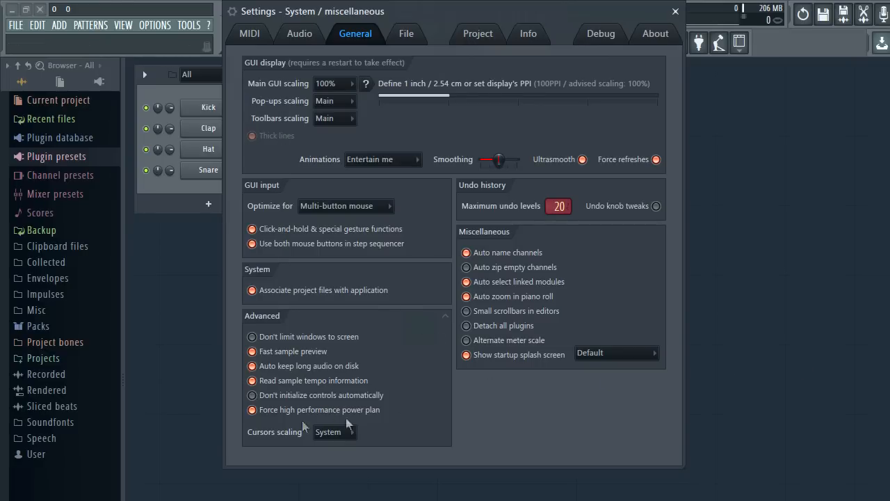
click(261, 315)
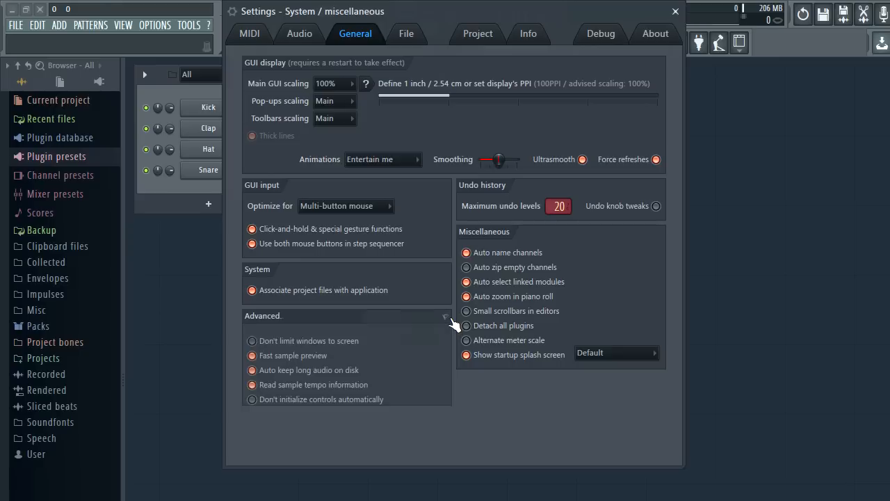
click(445, 315)
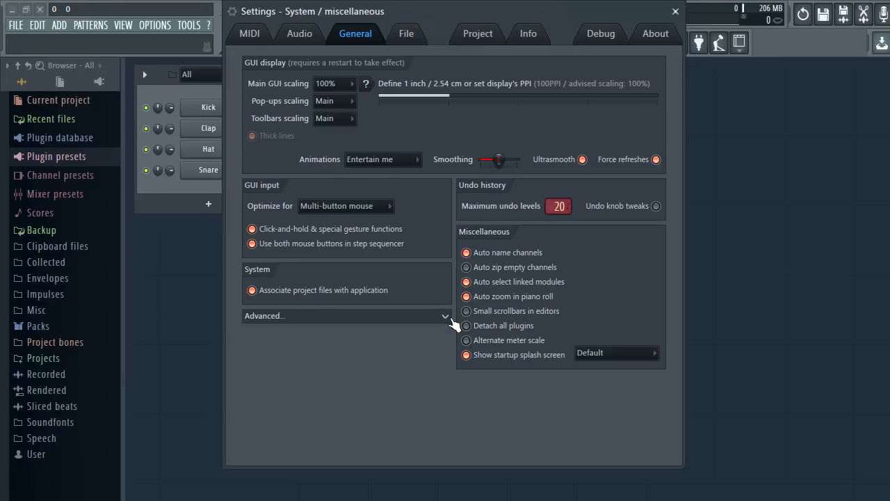
click(673, 11)
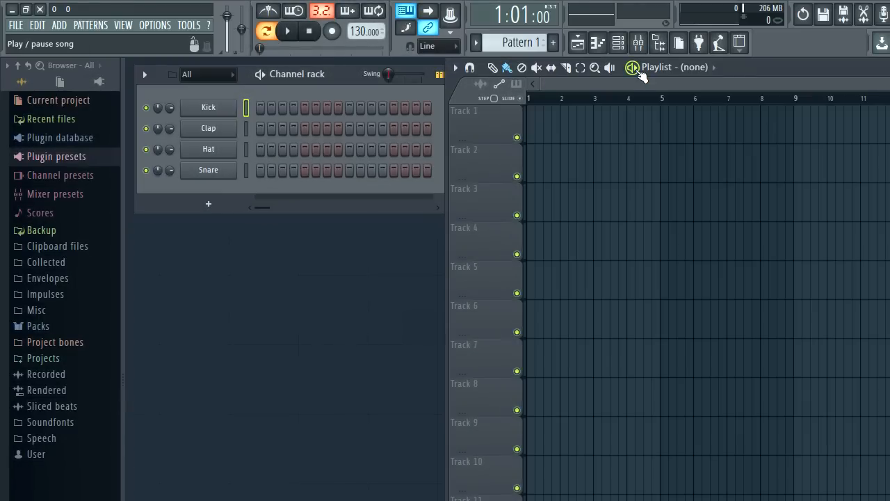
Step: Close the playlist, hide all toolbars, then restore them with Ctrl+F11
click(286, 30)
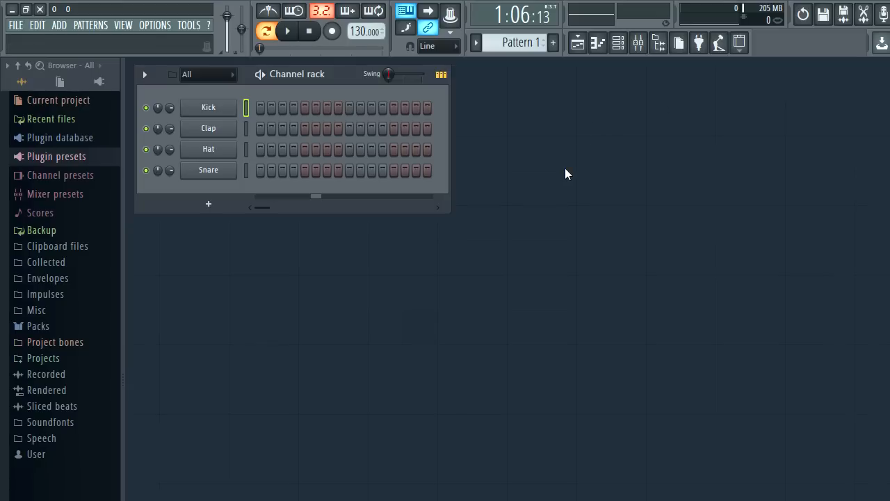
mouse_move(601, 165)
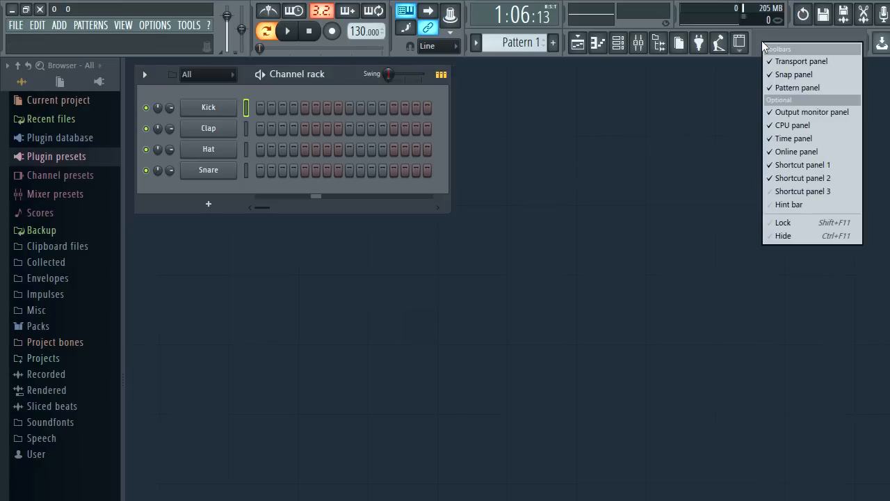
click(782, 235)
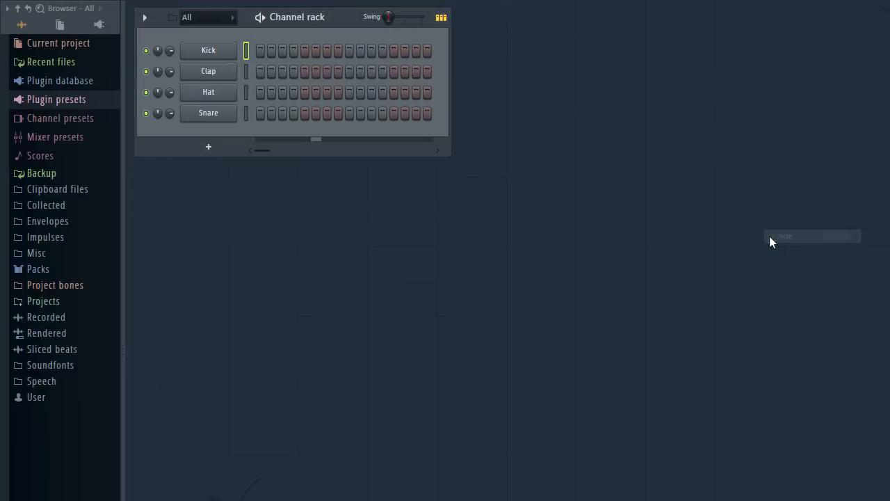
mouse_move(543, 248)
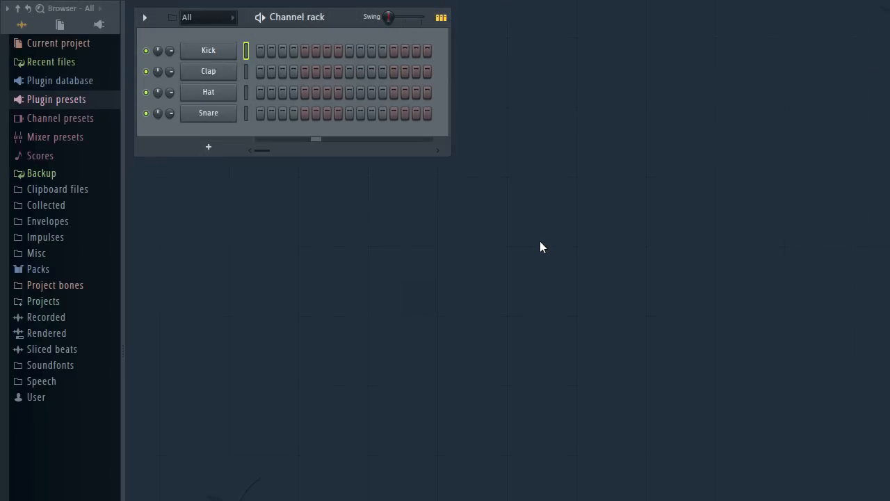
key(ctrl+F11)
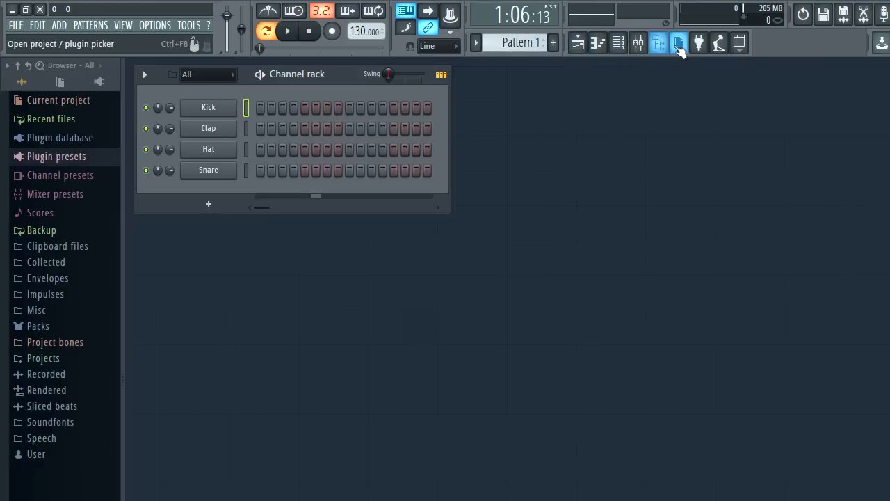
Step: Enable Shortcut panel 3 and list the shortcut buttons that can be added to it
click(679, 43)
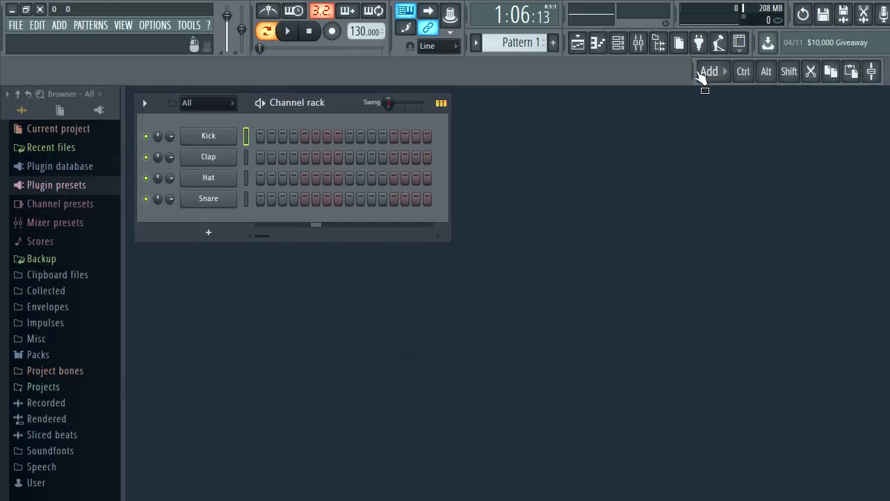
click(708, 71)
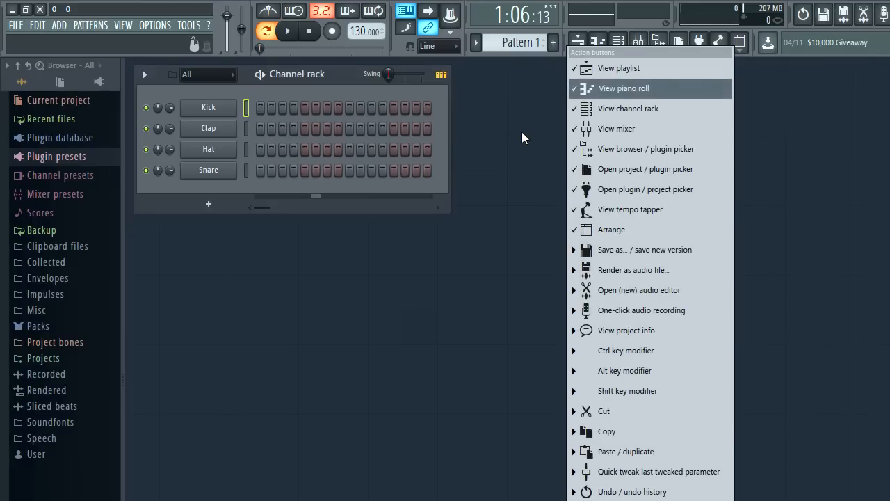
Step: Close the Add menu and open the mixer with inserts 100–103 selected together
click(616, 128)
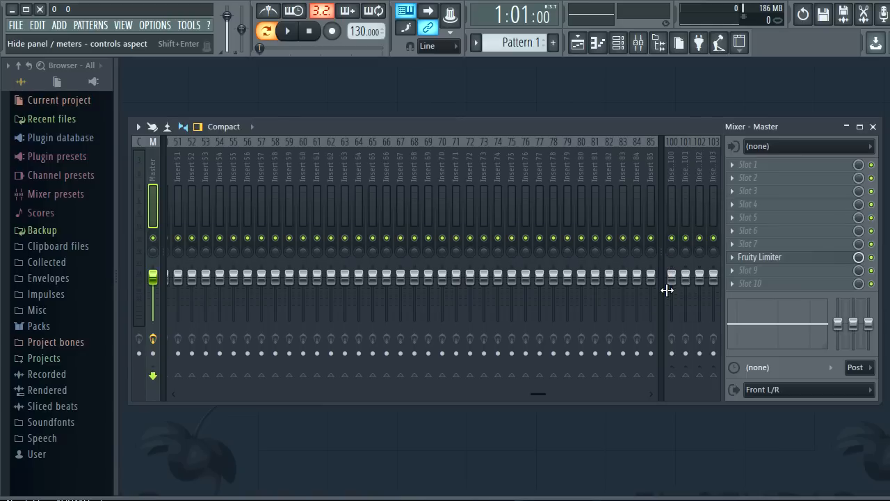
mouse_move(466, 245)
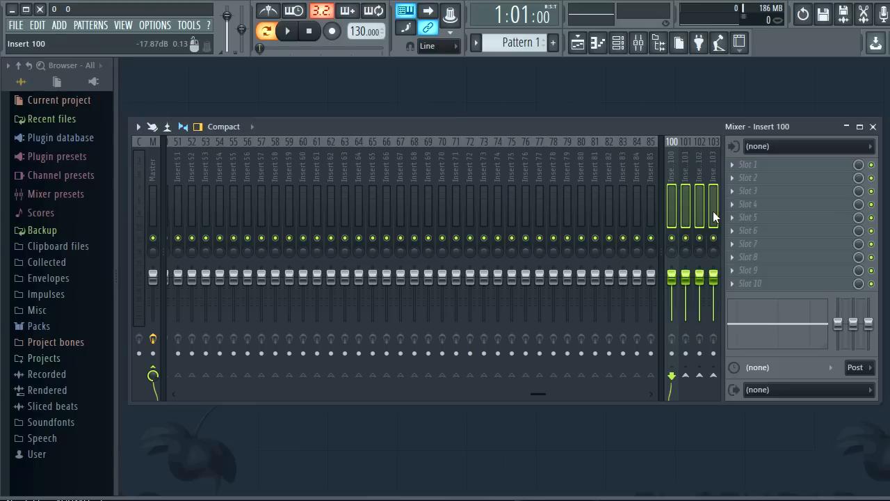
Step: Dock the four selected inserts to the middle of the mixer, then back to the right
right_click(671, 208)
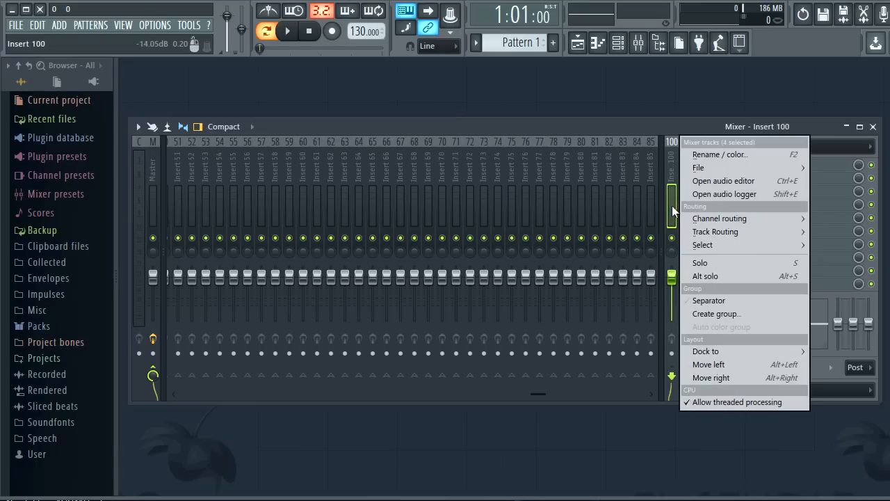
mouse_move(707, 350)
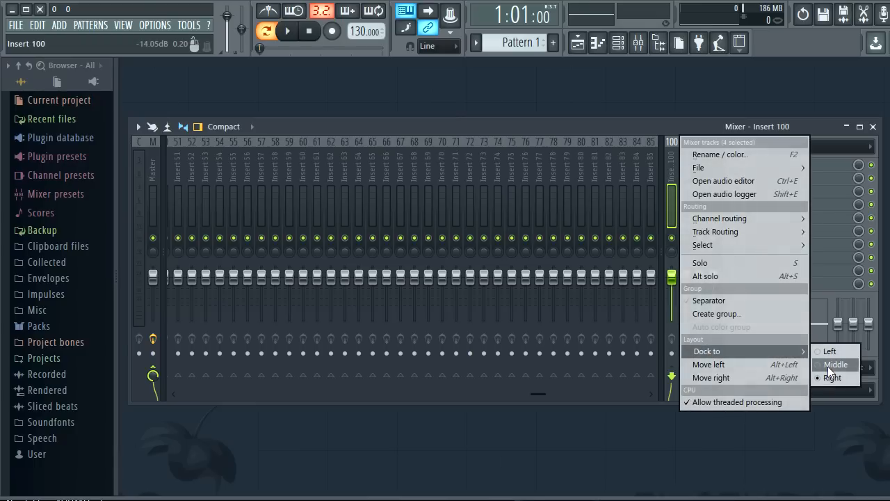
click(834, 364)
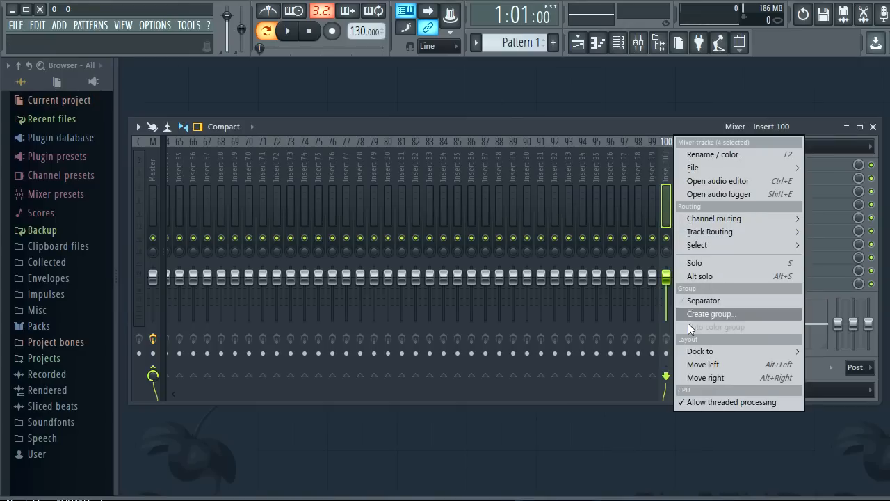
mouse_move(701, 351)
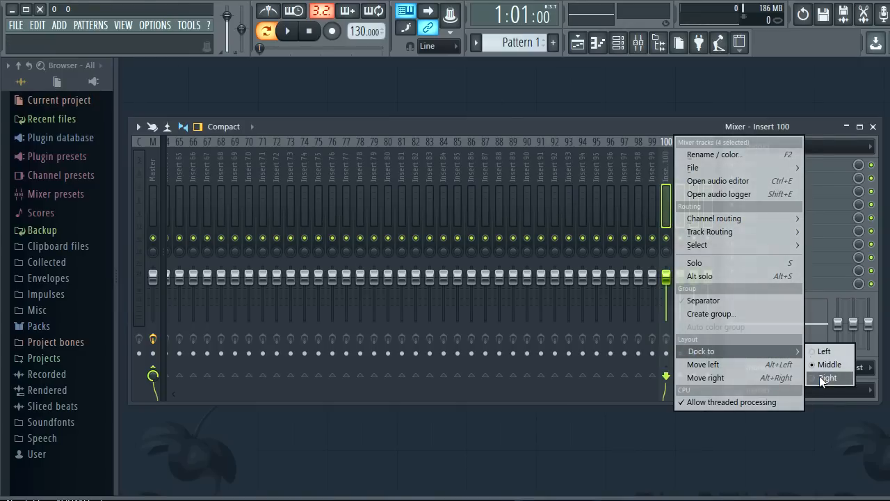
click(828, 377)
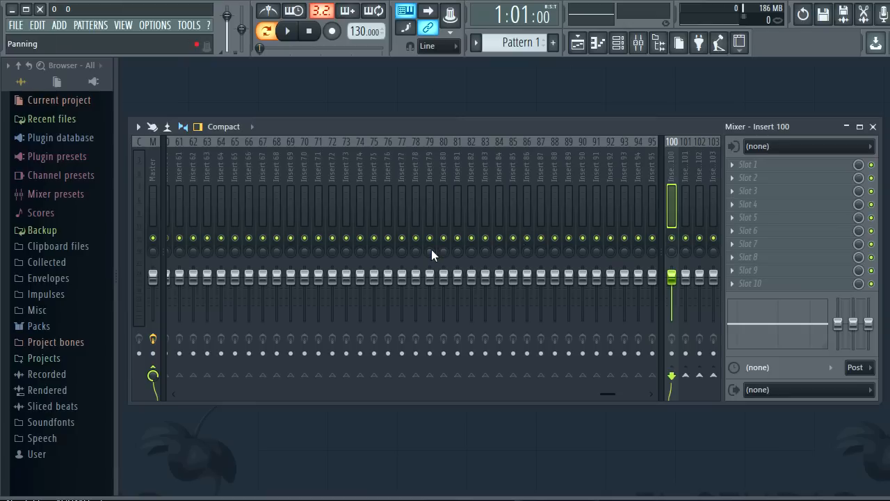
mouse_move(809, 279)
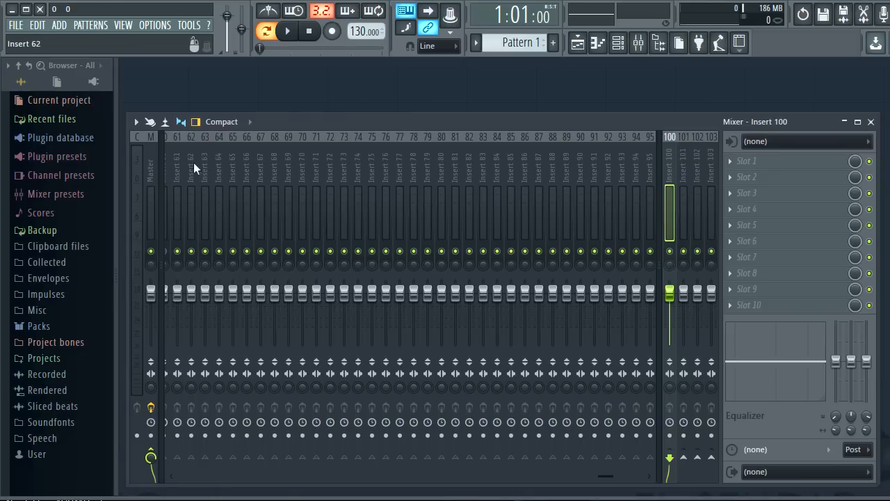
Step: Select insert 78 and send its output to the target inserts via their routing arrows
click(181, 122)
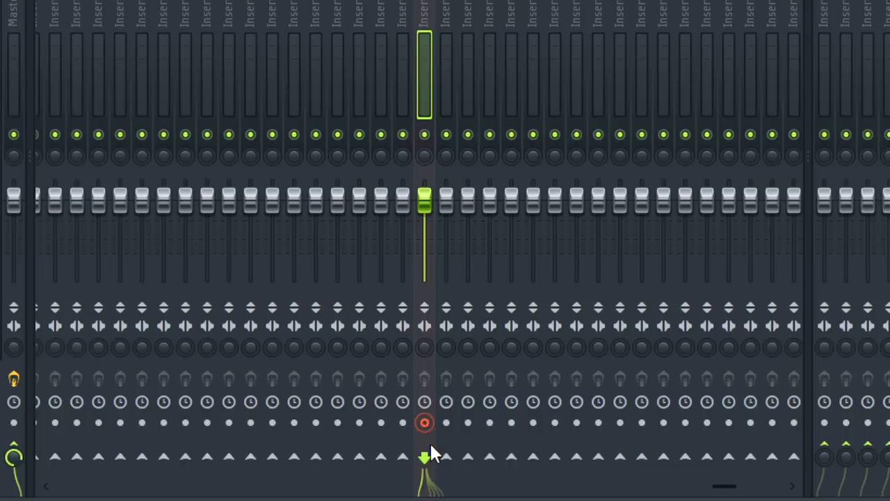
click(424, 423)
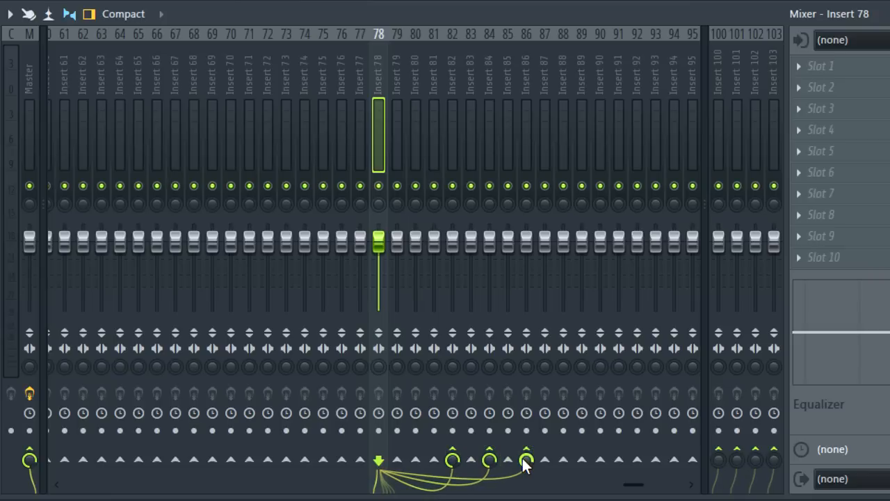
Step: Switch the mixer to the Wide layout and turn routing cable display back on after toggling it off
click(122, 14)
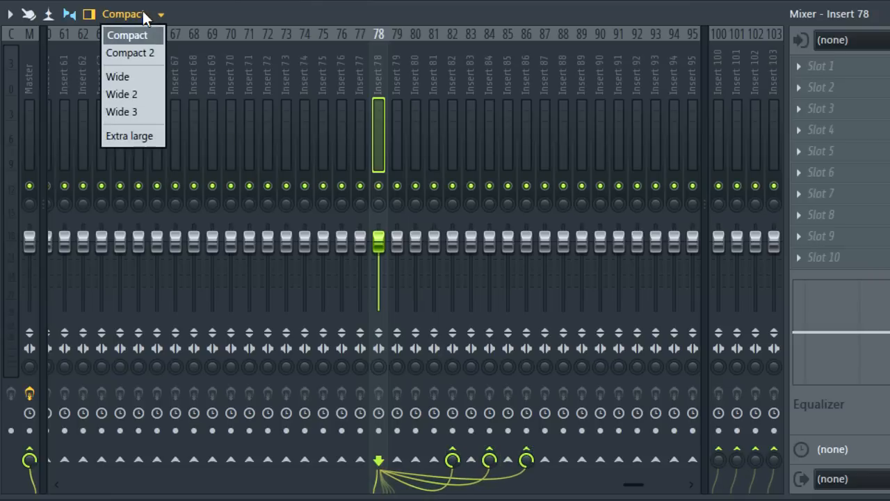
click(117, 77)
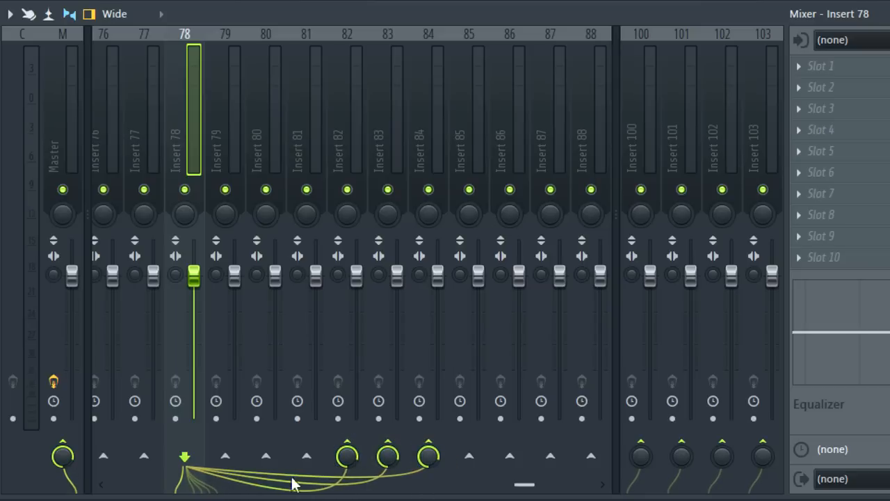
click(10, 14)
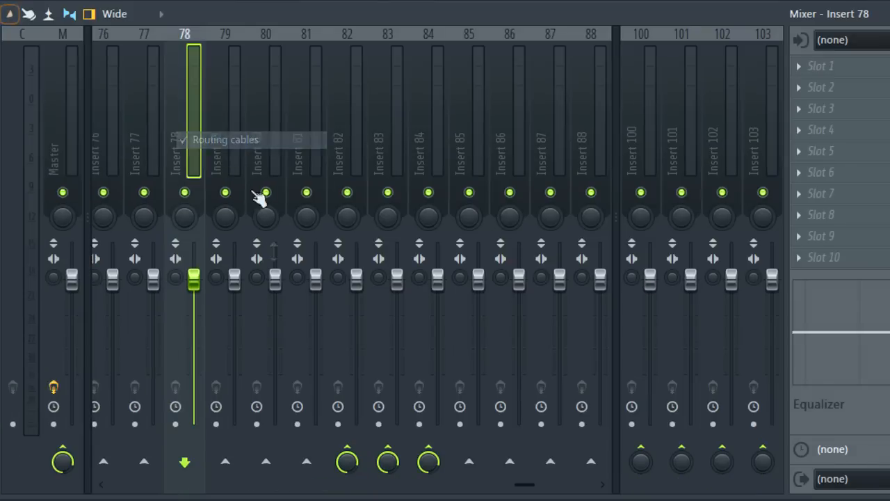
mouse_move(452, 484)
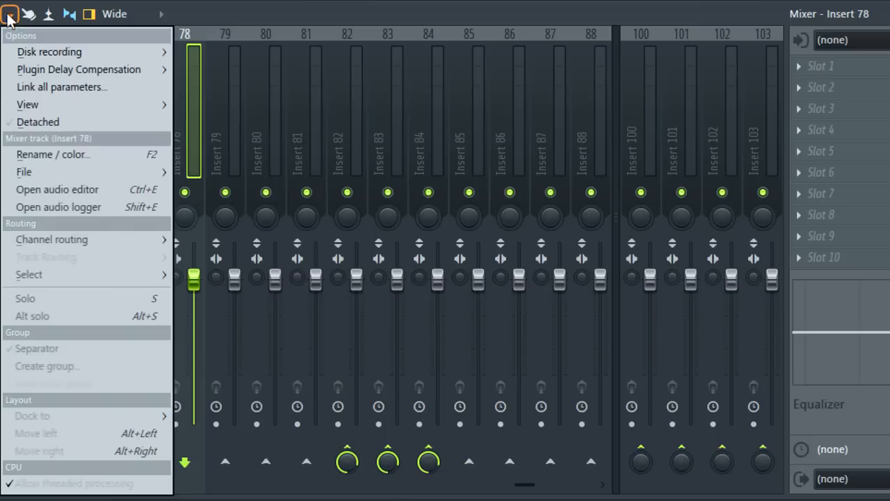
click(28, 104)
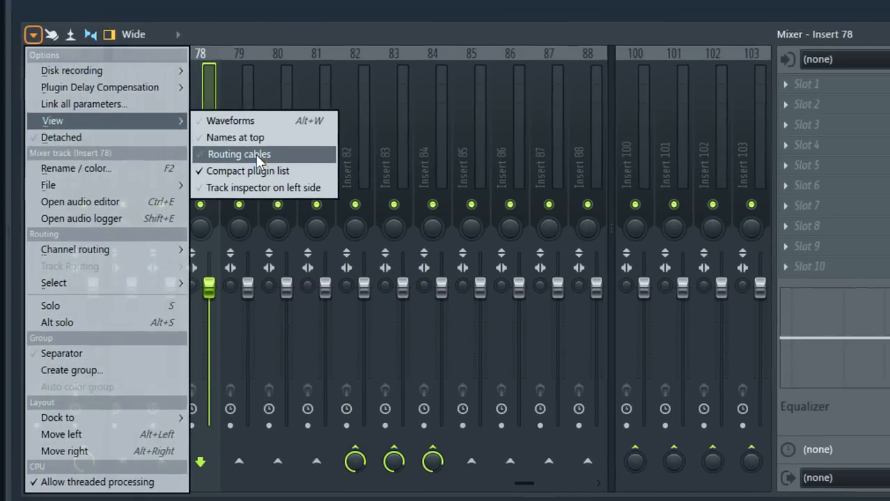
click(239, 153)
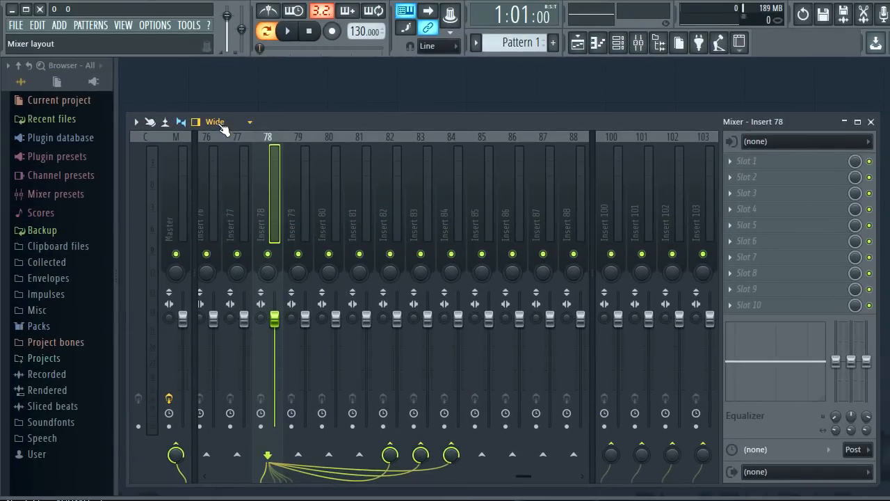
Step: Try the Extra large mixer layout and toggle the compact plugin list in the view options
click(224, 123)
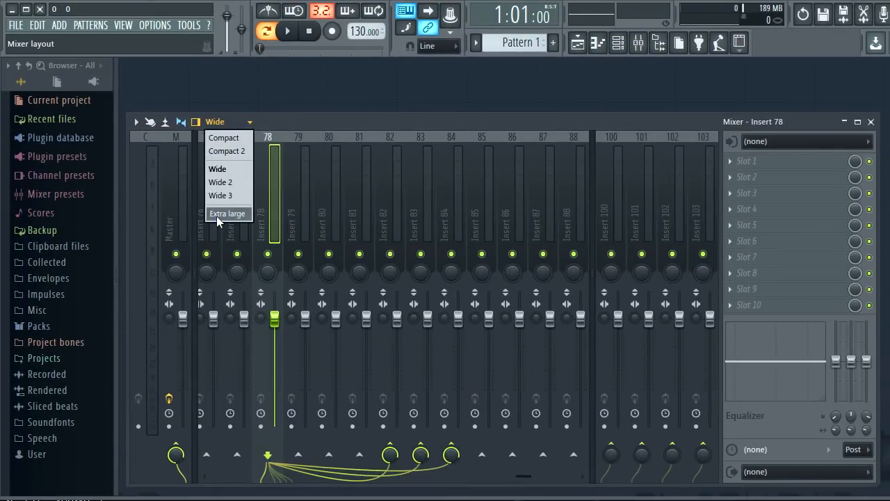
click(220, 195)
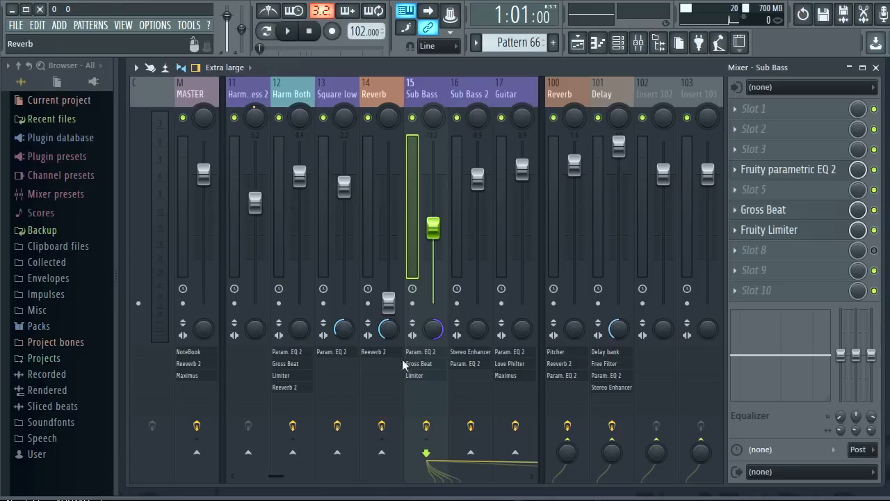
click(136, 67)
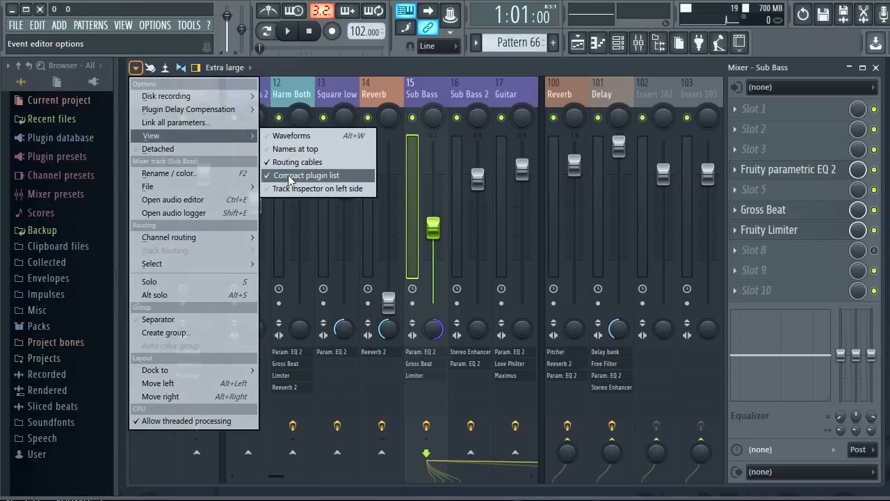
click(317, 188)
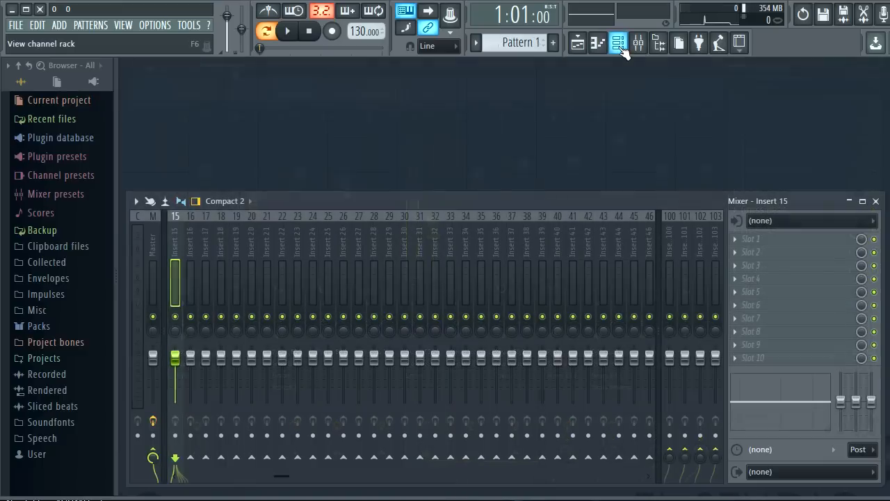
Step: Open the channel rack and rename mixer insert 28 to 'Percussion'
click(618, 41)
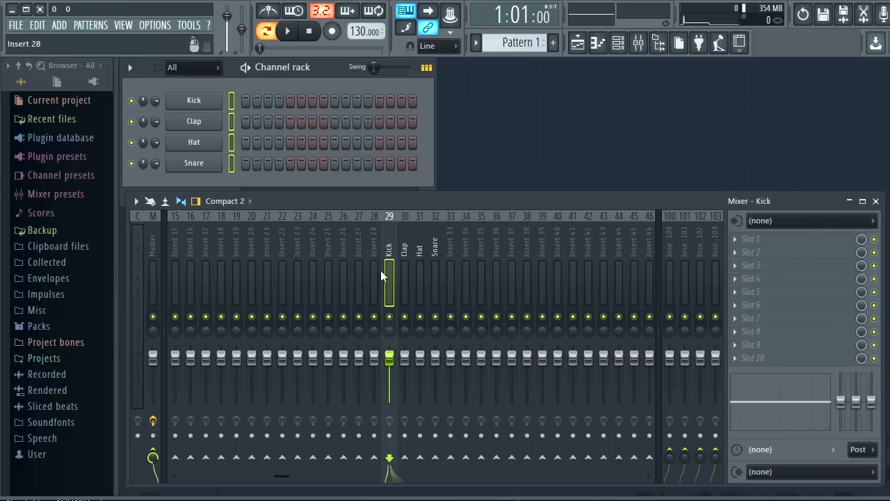
mouse_move(384, 257)
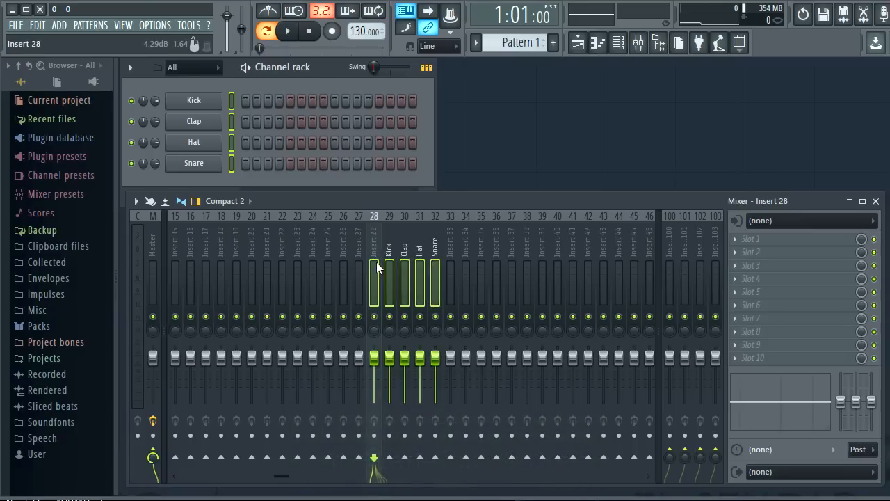
right_click(373, 267)
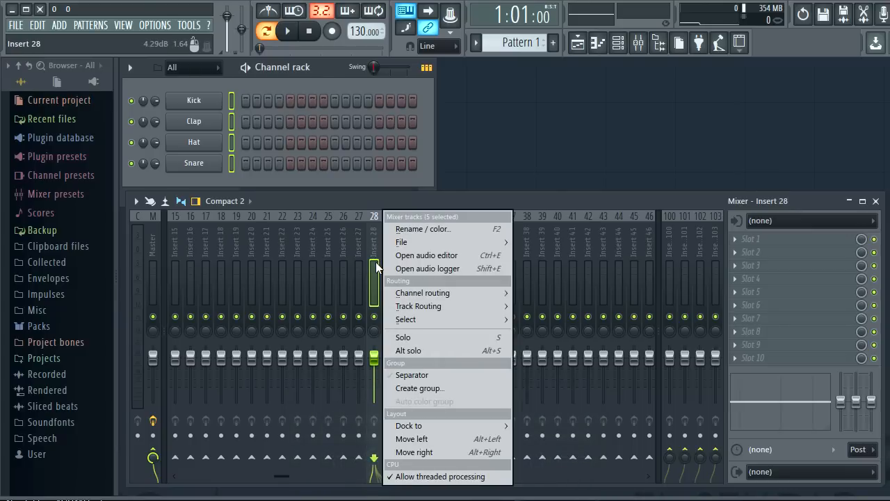
mouse_move(419, 388)
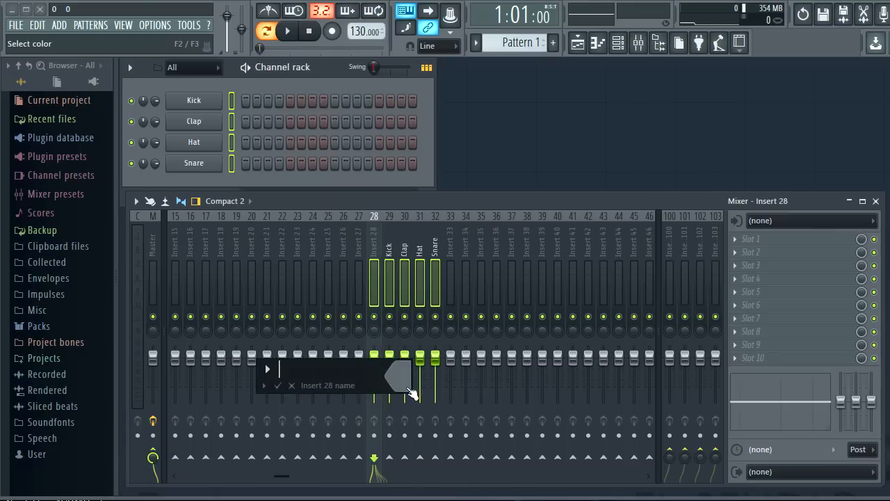
text(Percussion)
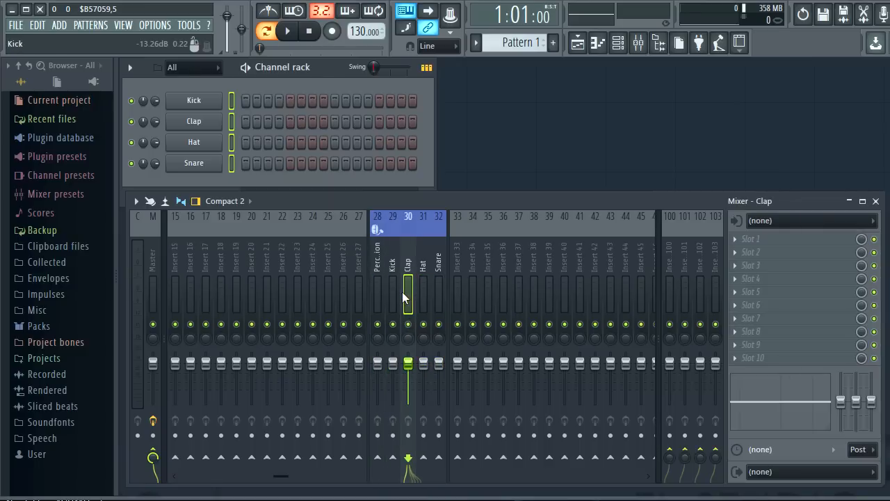
Step: Select the drum tracks with Percussion and route Kick, Clap, Hat and Snare only into Percussion
click(393, 285)
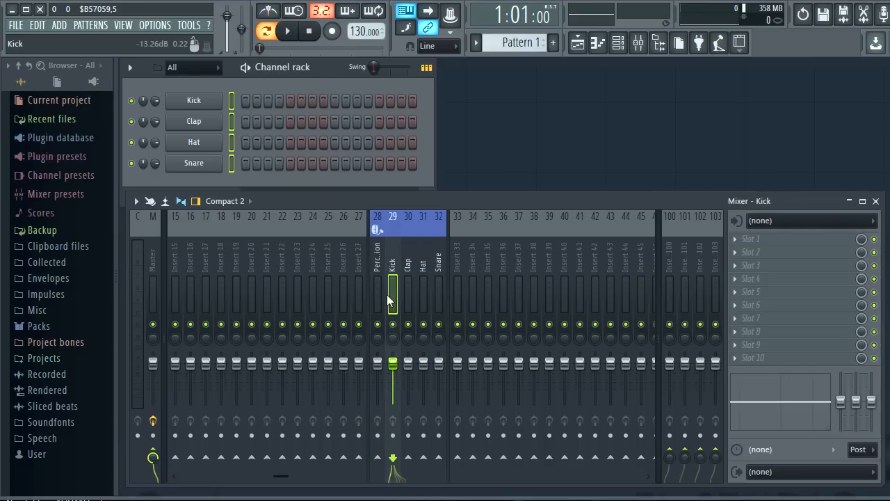
click(379, 285)
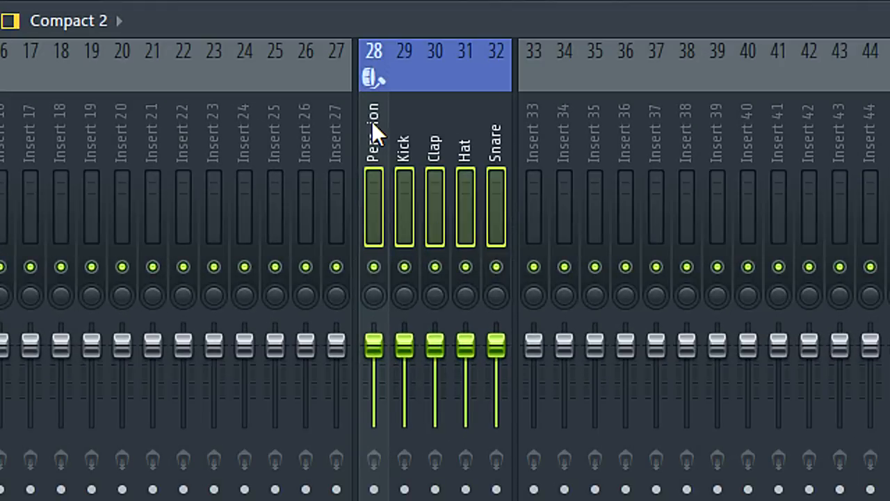
right_click(373, 132)
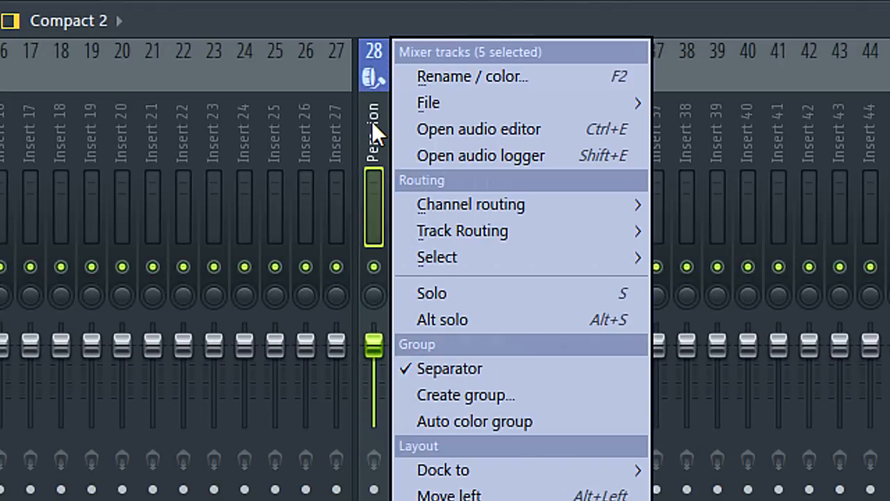
mouse_move(427, 409)
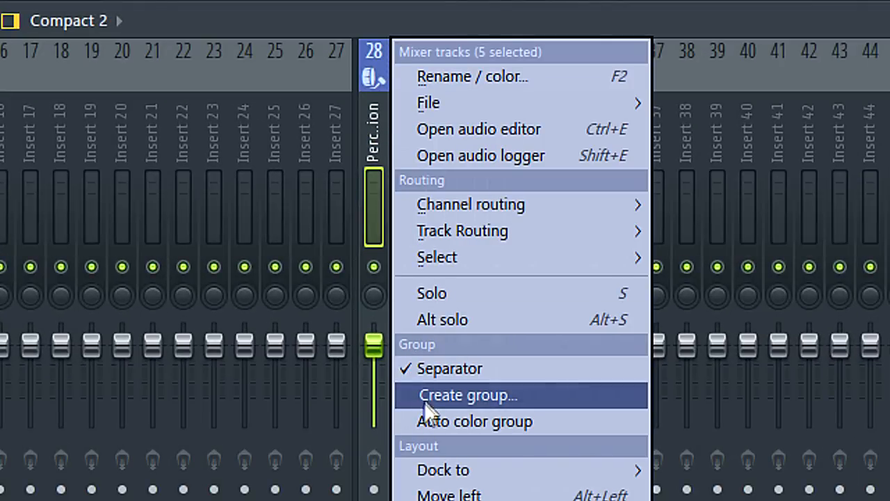
mouse_move(290, 183)
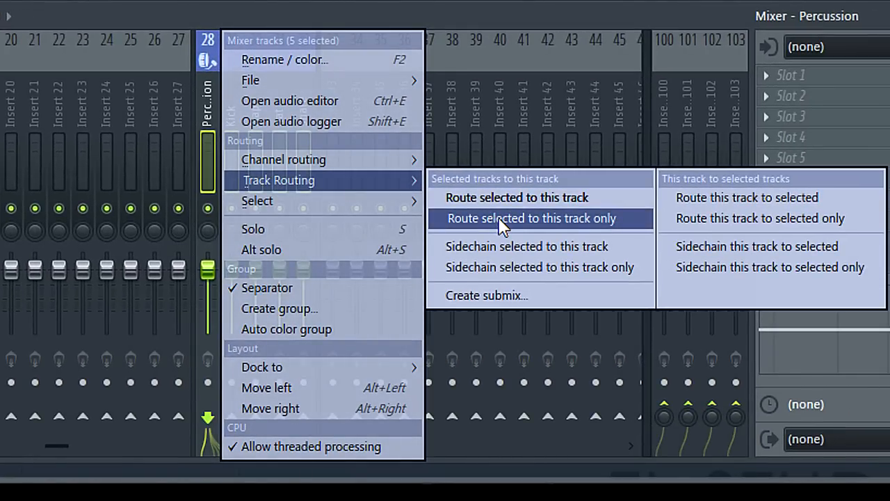
click(530, 217)
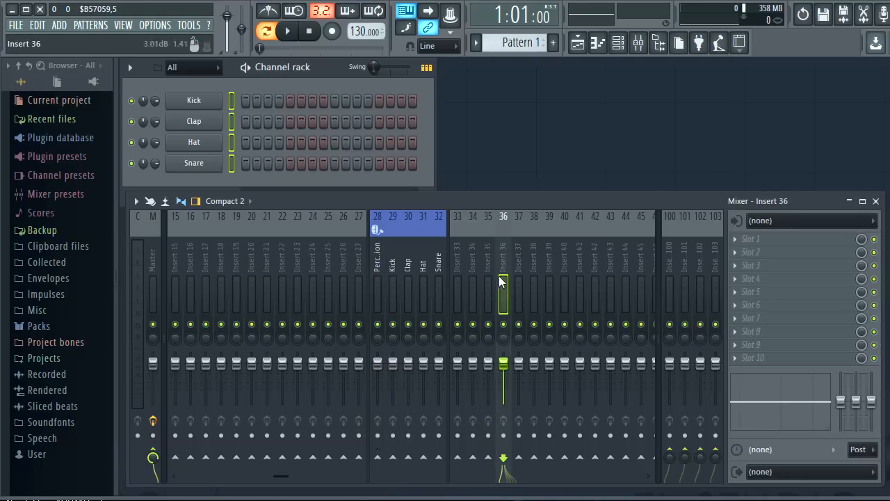
right_click(503, 285)
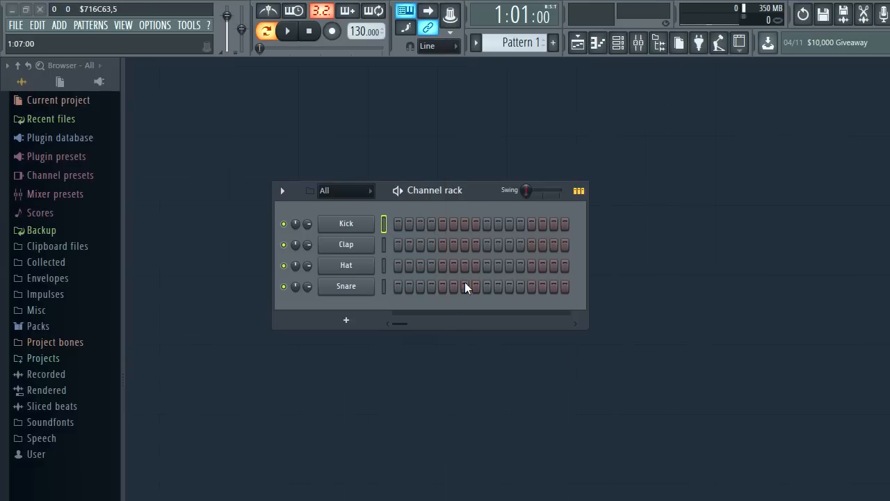
mouse_move(431, 193)
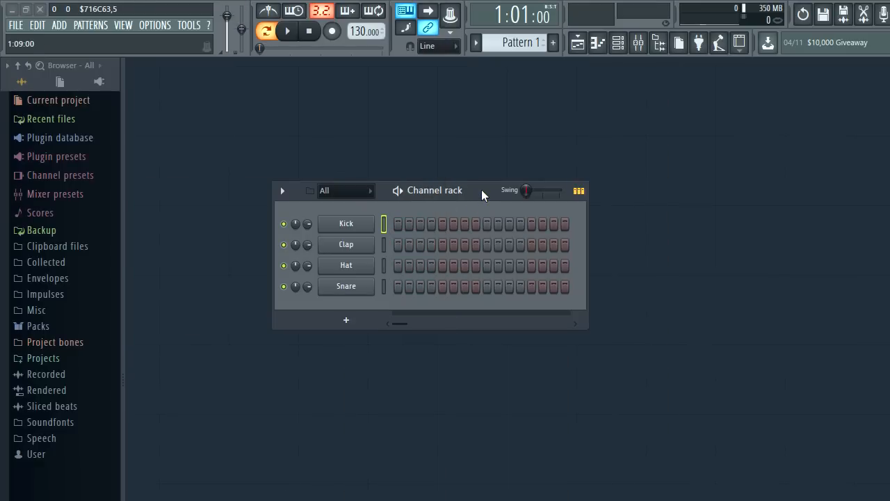
Step: Place a few hits in the Kick row of the channel rack's step sequencer
click(90, 25)
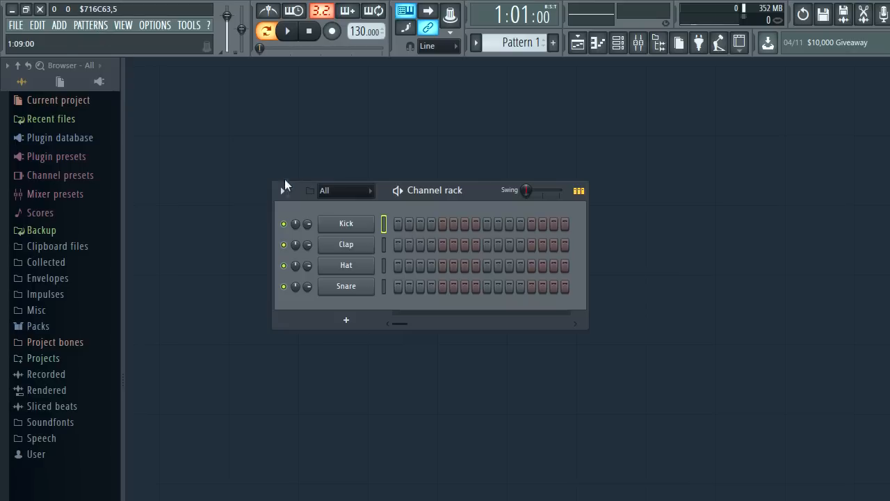
click(281, 191)
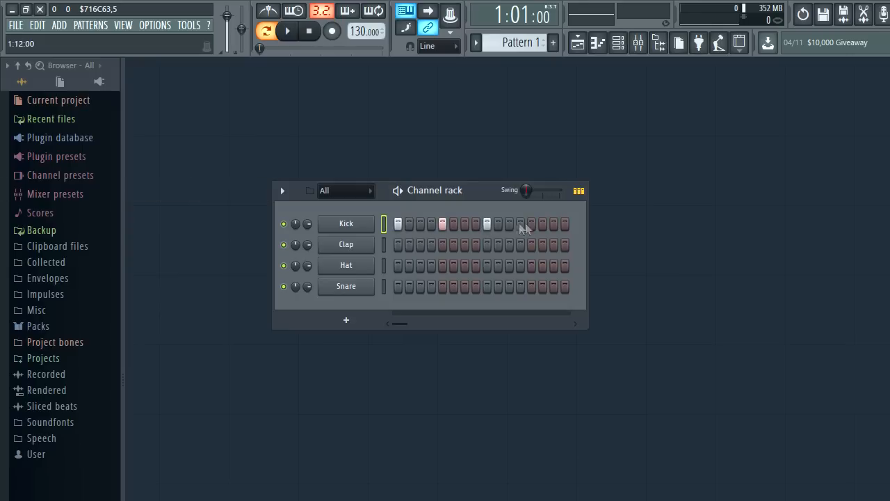
Step: Show the Kick pattern in the piano roll with note velocities, then resize the channel rack
click(579, 189)
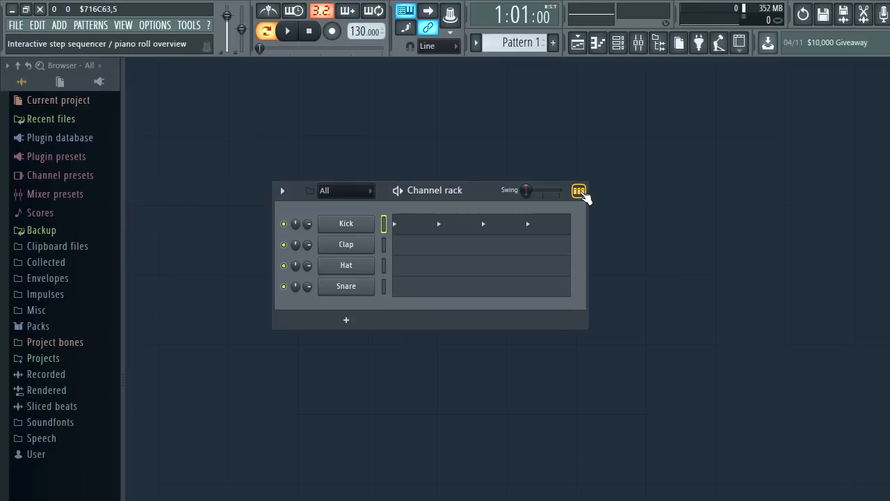
click(578, 189)
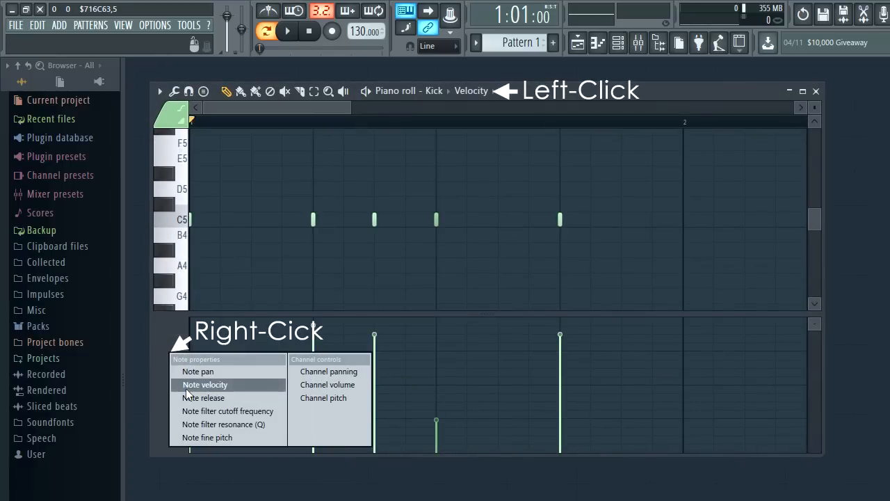
click(204, 384)
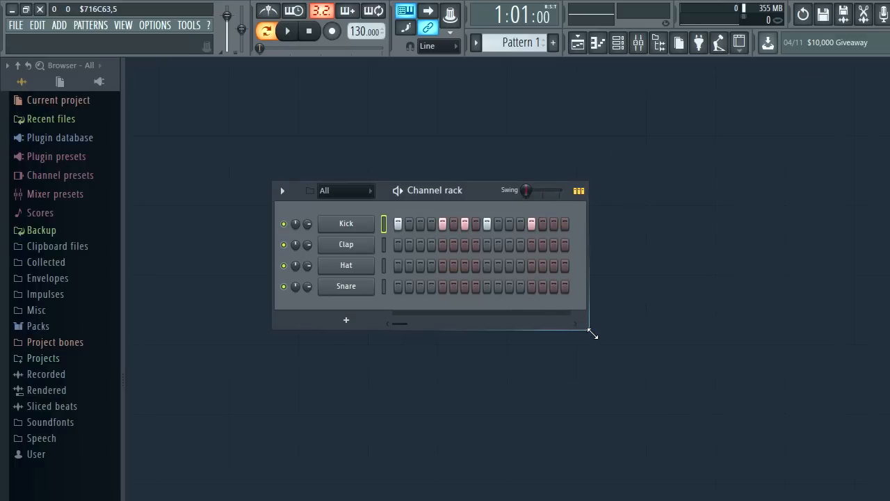
drag(591, 333, 889, 332)
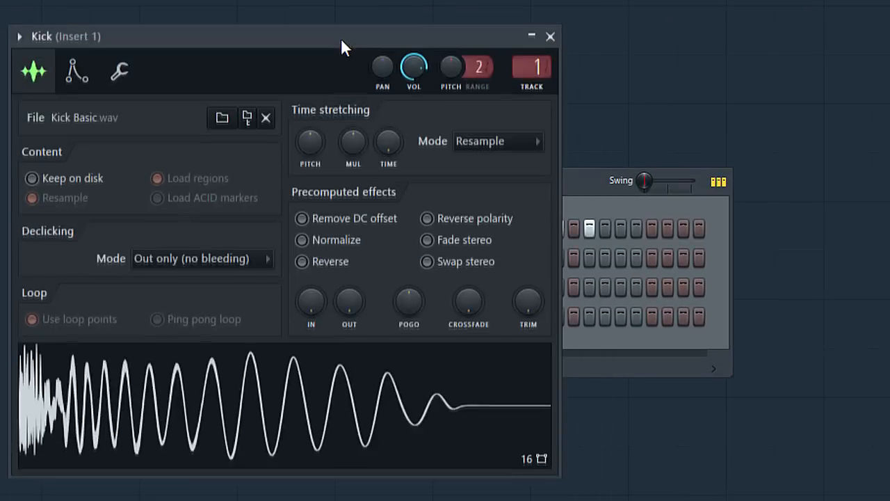
Step: Review the Kick channel's miscellaneous settings, then the Clap channel's settings and the Lucky Emerson 2 FG synth
click(119, 66)
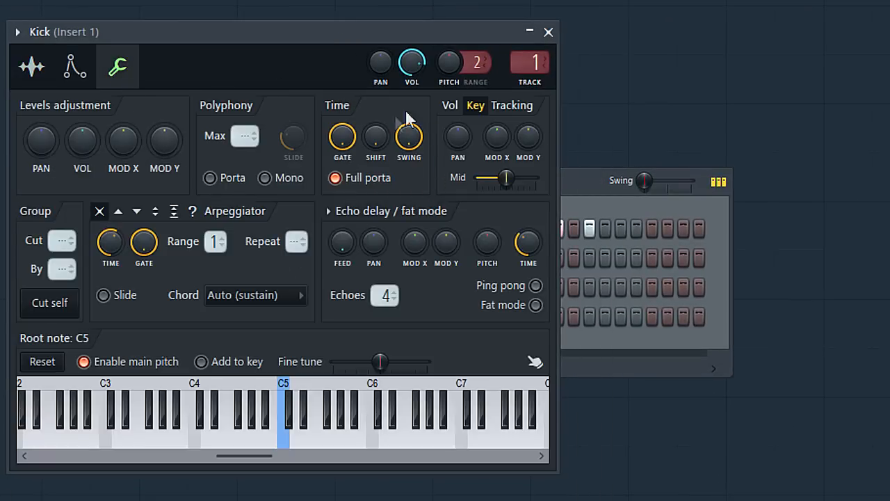
drag(409, 136, 409, 128)
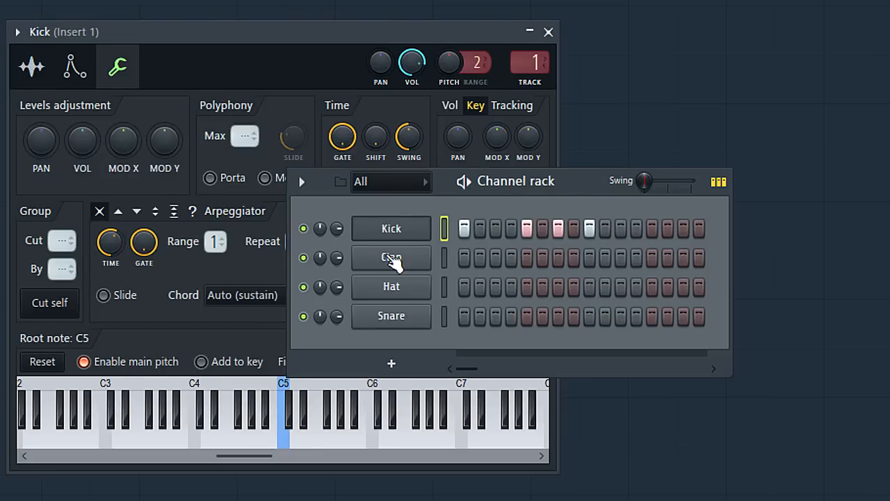
click(391, 257)
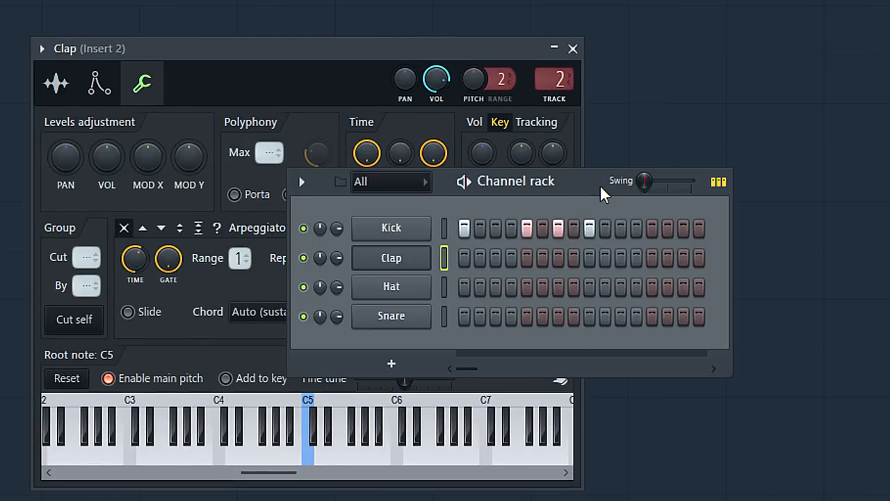
click(391, 228)
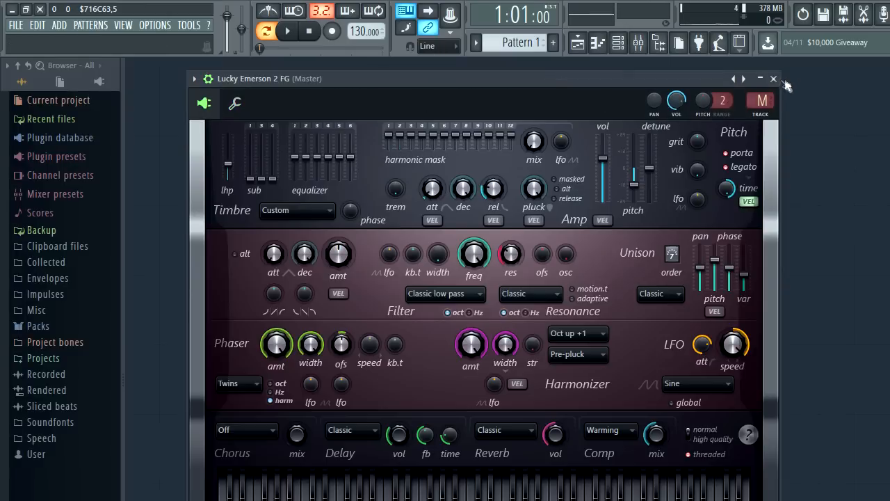
Step: Close the Lucky Emerson 2 FG synth, load Drumaxx as a new channel, then close its window
click(774, 78)
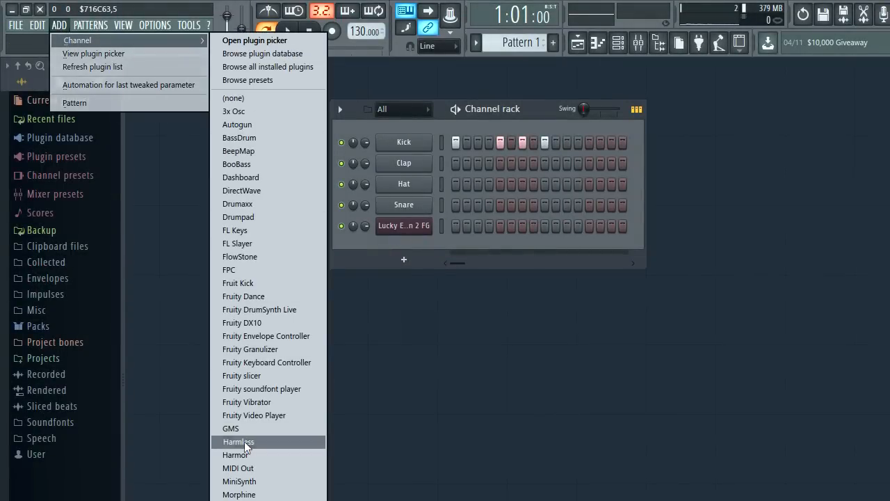
click(238, 443)
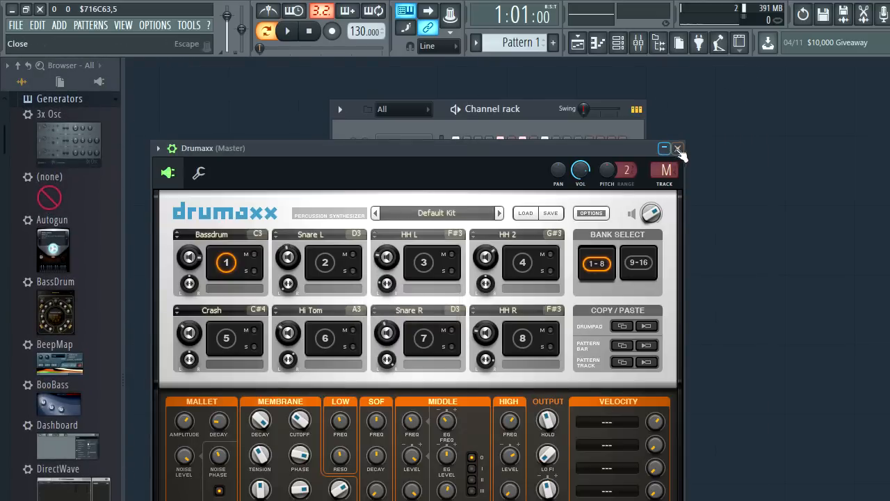
click(679, 148)
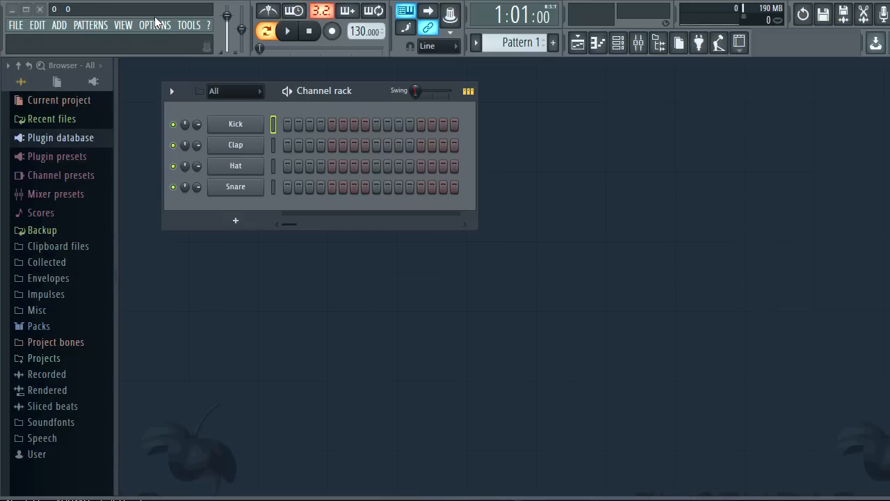
Step: Set My VSTs as the extra VST plugin search folder in File settings and scan it
click(155, 25)
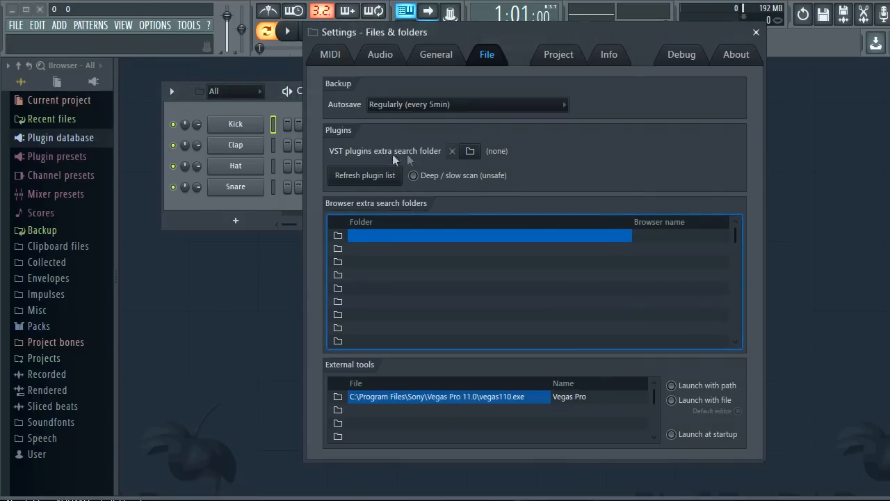
click(471, 150)
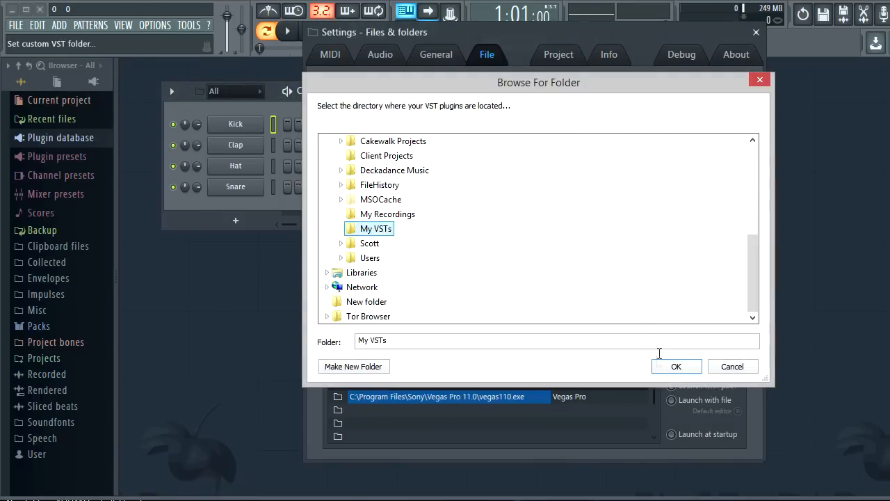
click(676, 365)
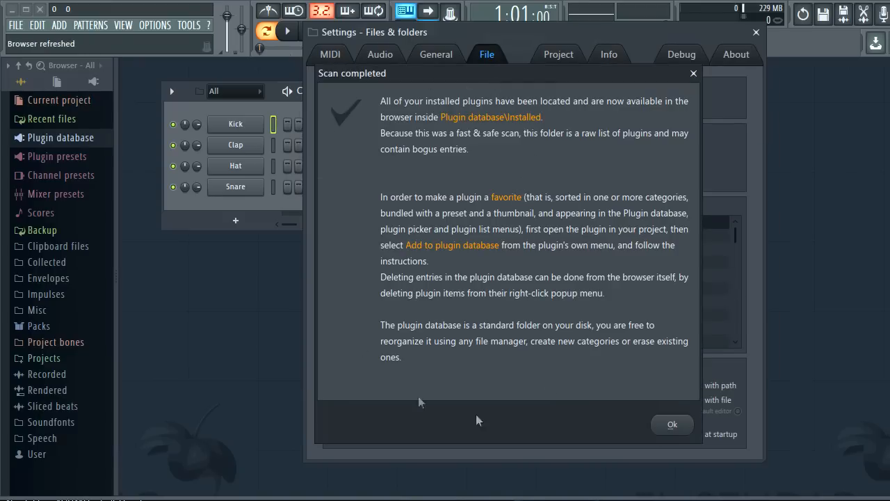
click(672, 424)
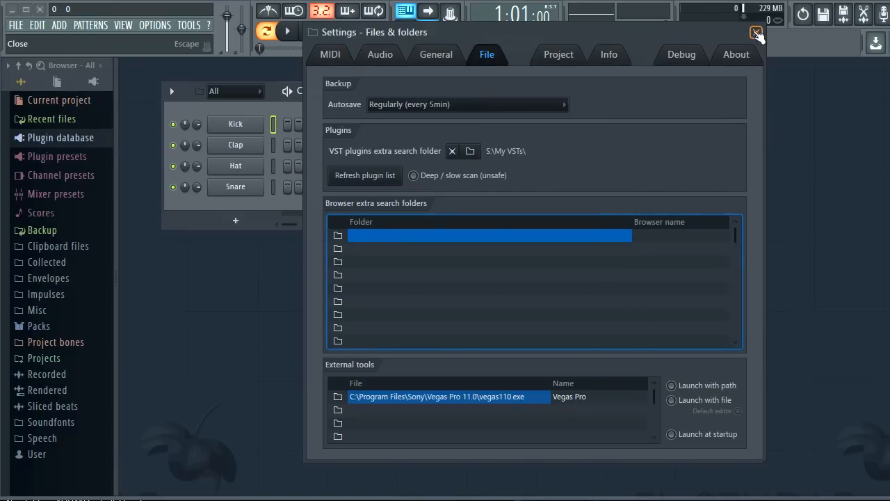
click(757, 34)
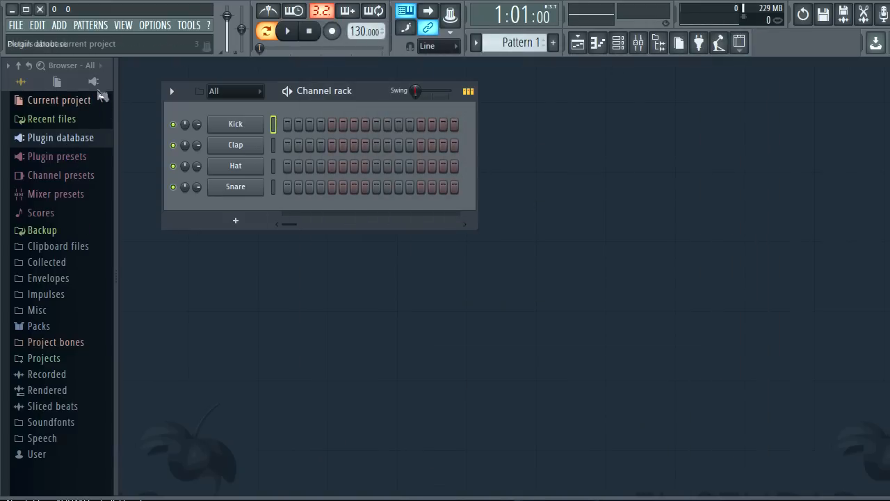
Step: Browse Plugin database > Installed > Generators and widen the browser to read plugin names
click(61, 138)
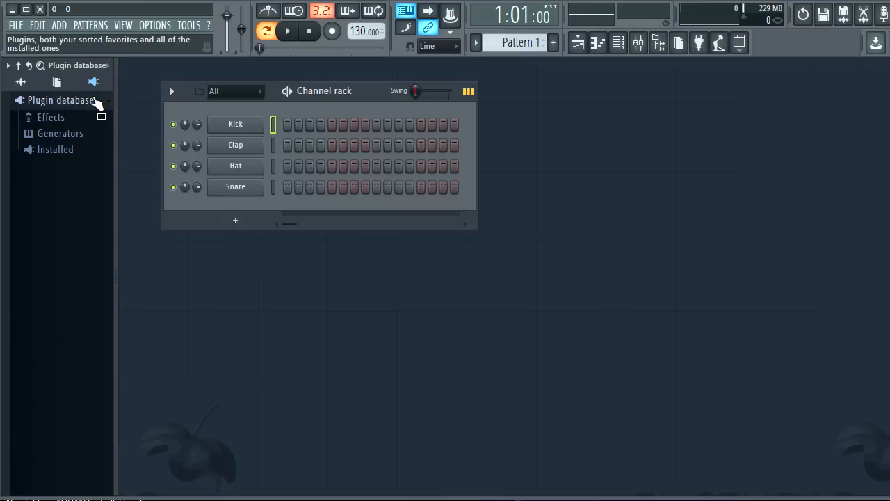
mouse_move(63, 128)
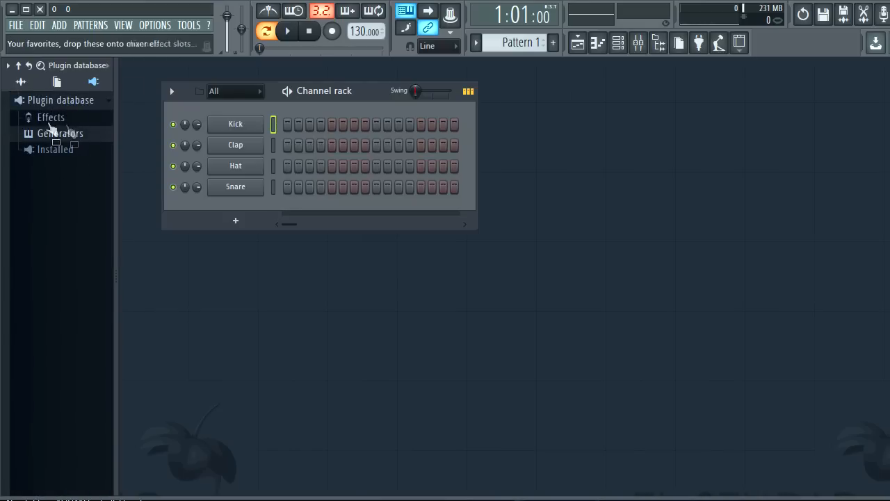
click(56, 149)
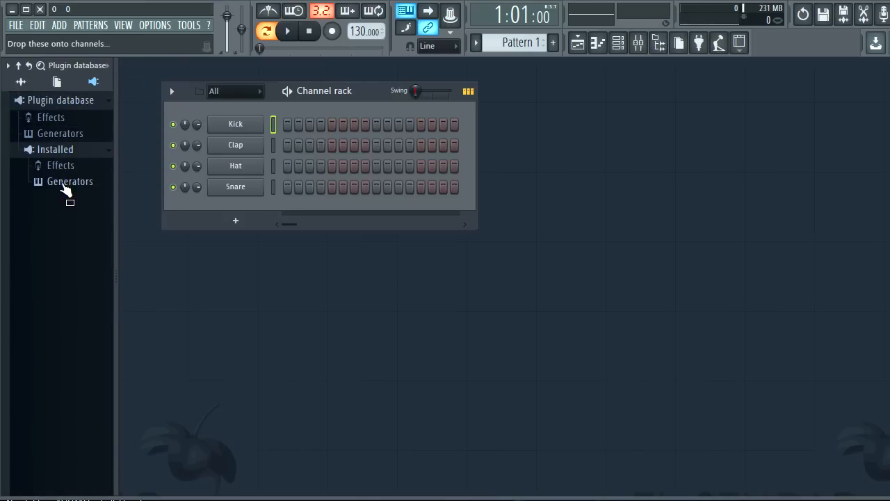
click(69, 181)
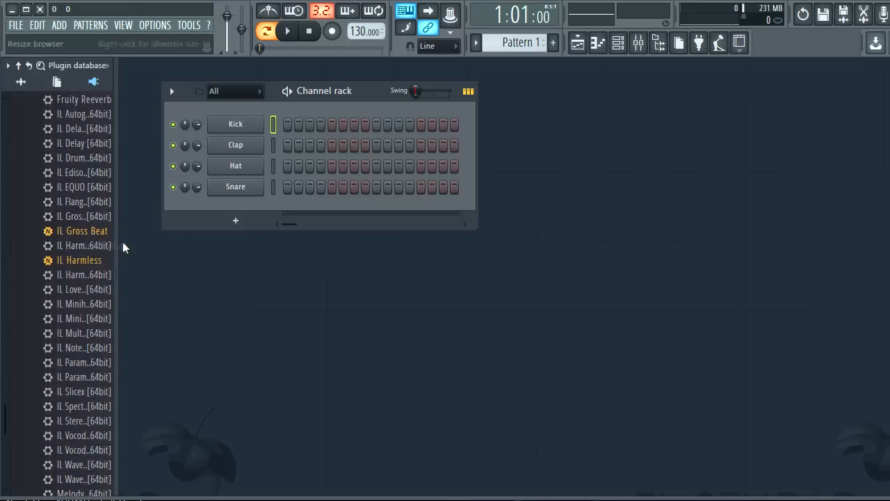
right_click(81, 231)
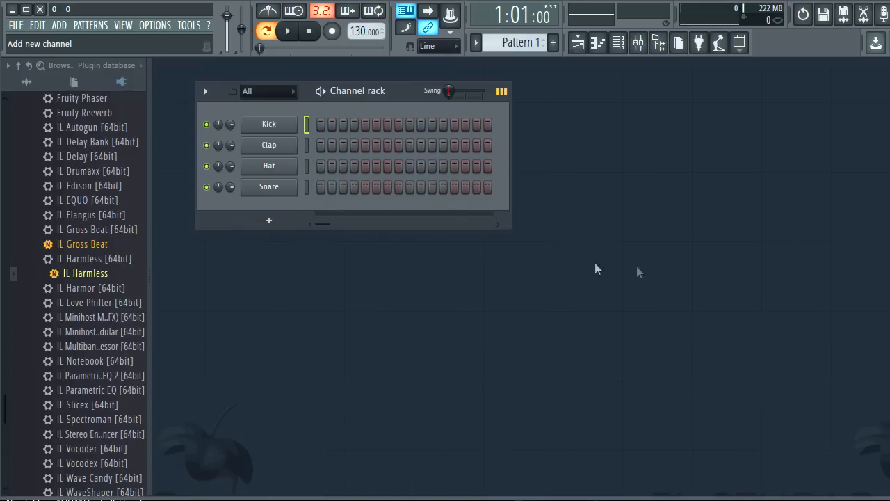
Step: Drag IL Harmless onto the channel rack and add it to the plugin database flagged as favourite
drag(87, 257, 230, 237)
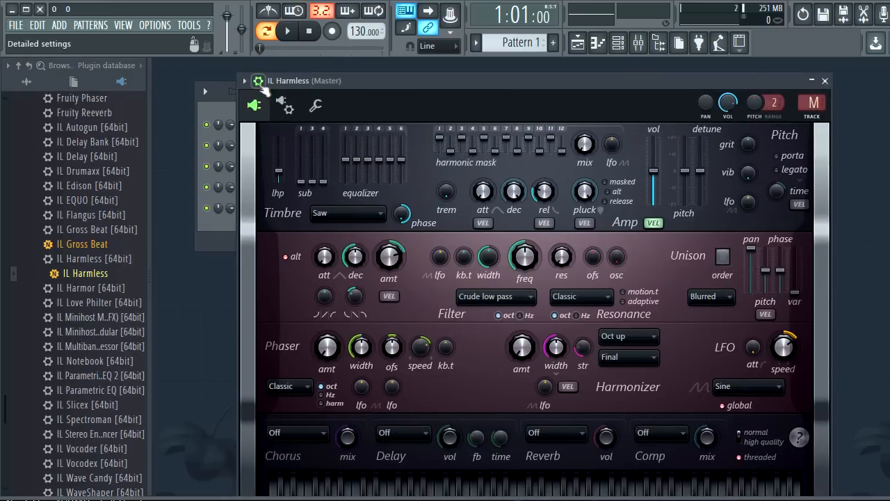
click(245, 79)
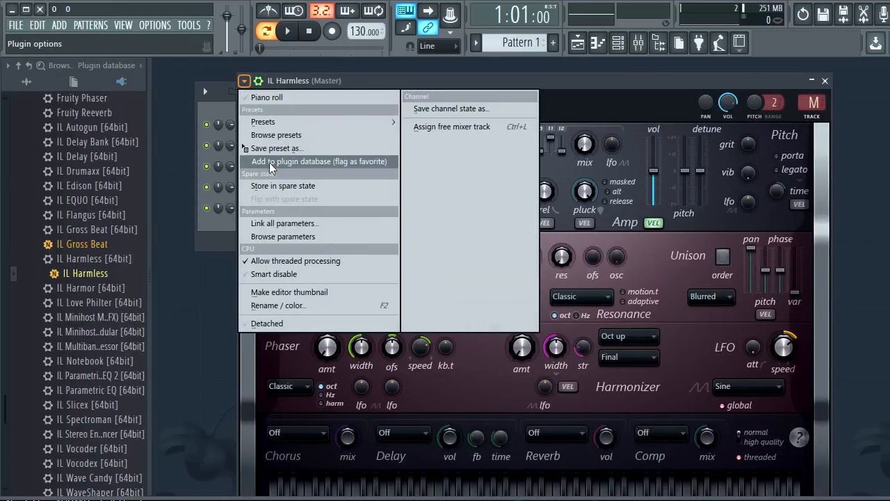
click(319, 162)
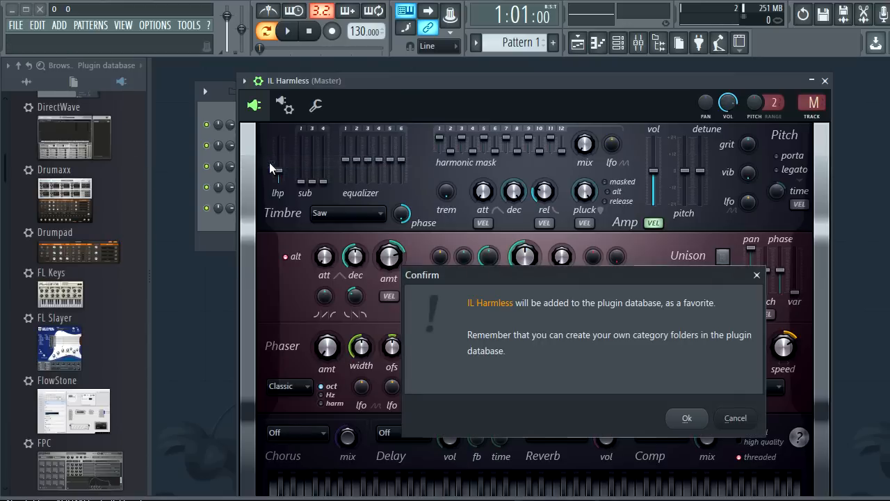
click(687, 417)
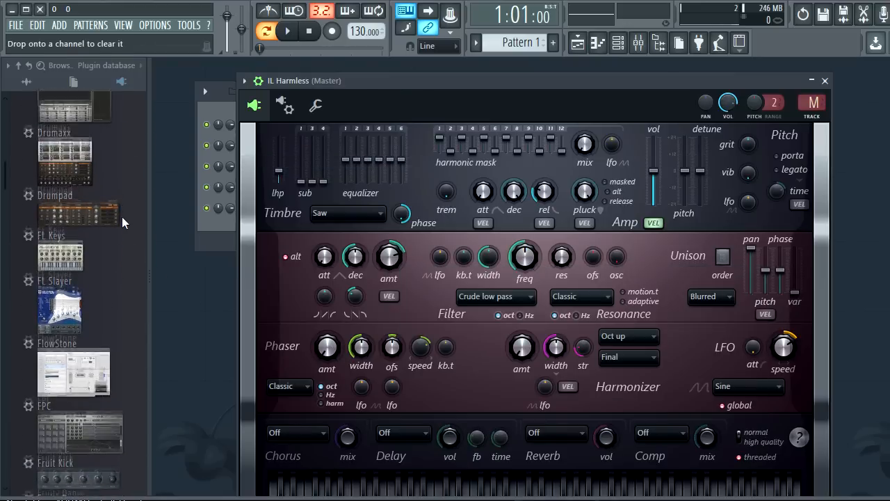
Step: Delete the IL Gross Beat entry from the plugin database's generators and confirm
scroll(down, 3)
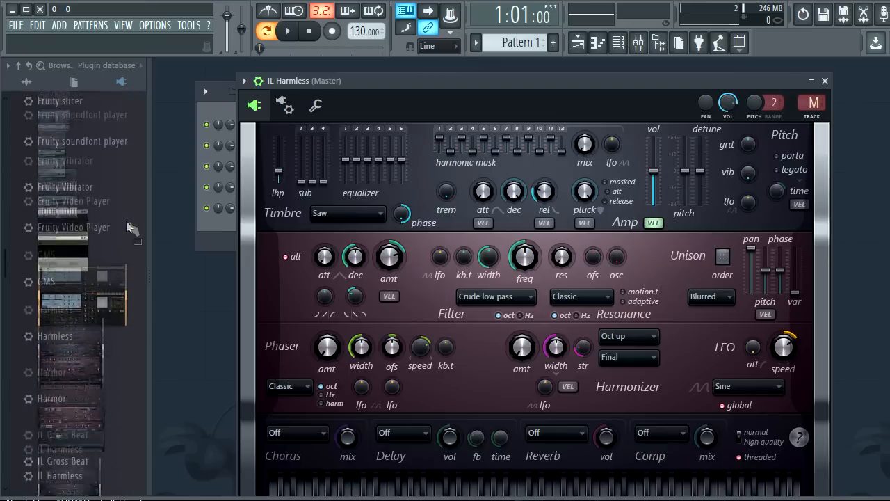
scroll(down, 3)
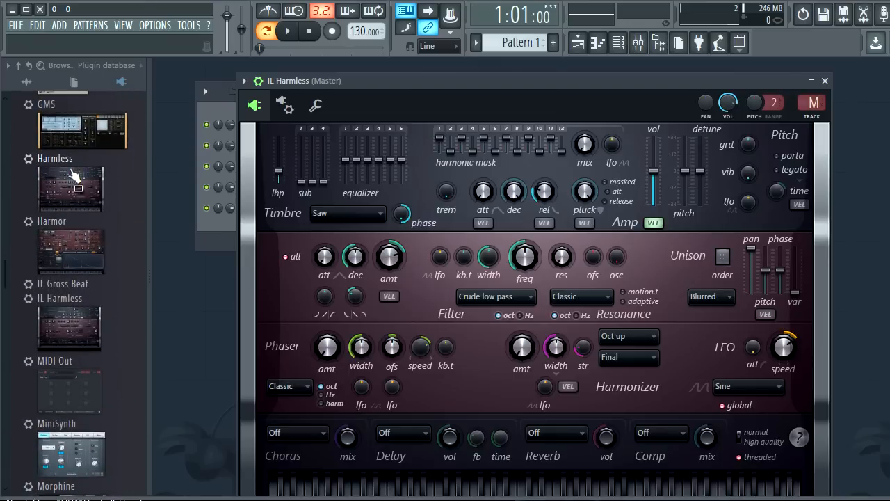
right_click(70, 188)
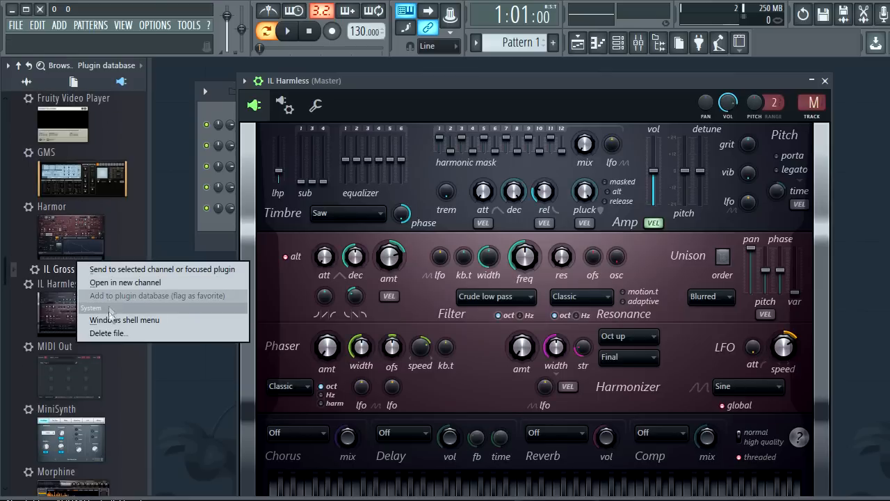
click(109, 333)
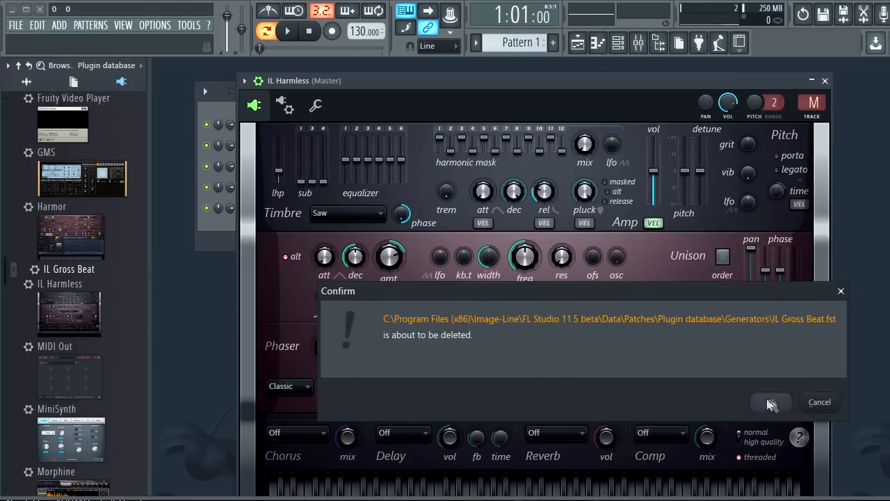
click(771, 402)
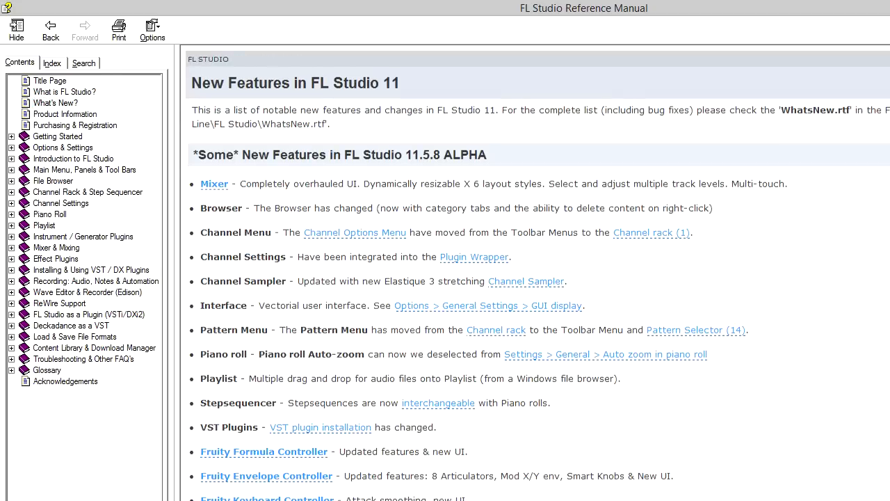
Step: Follow the 3x OSC link from the What's New page and scroll to its parameters
scroll(down, 3)
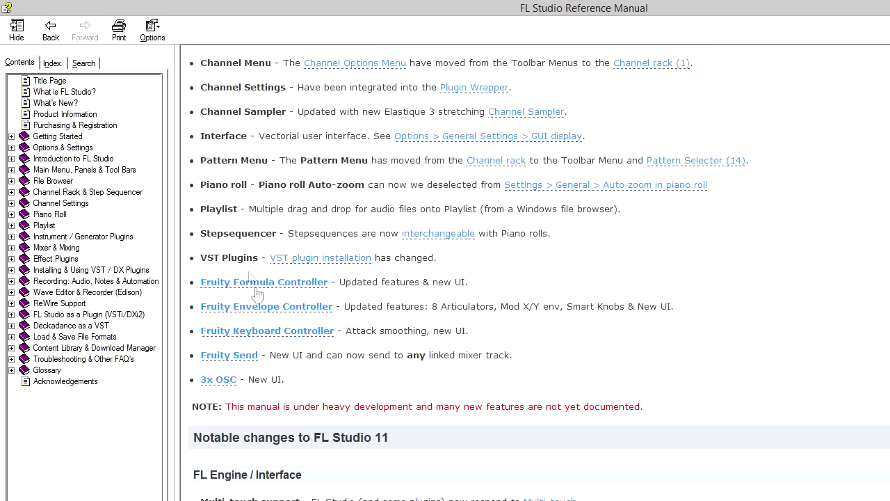
click(218, 378)
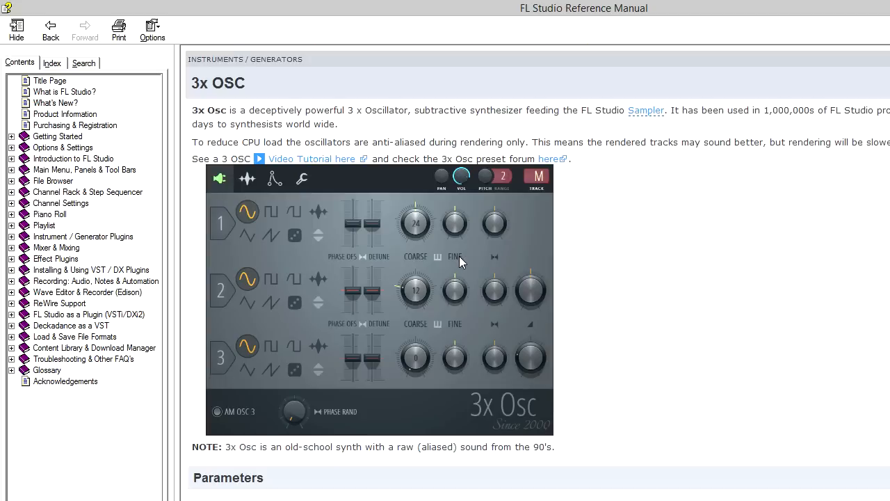
scroll(down, 3)
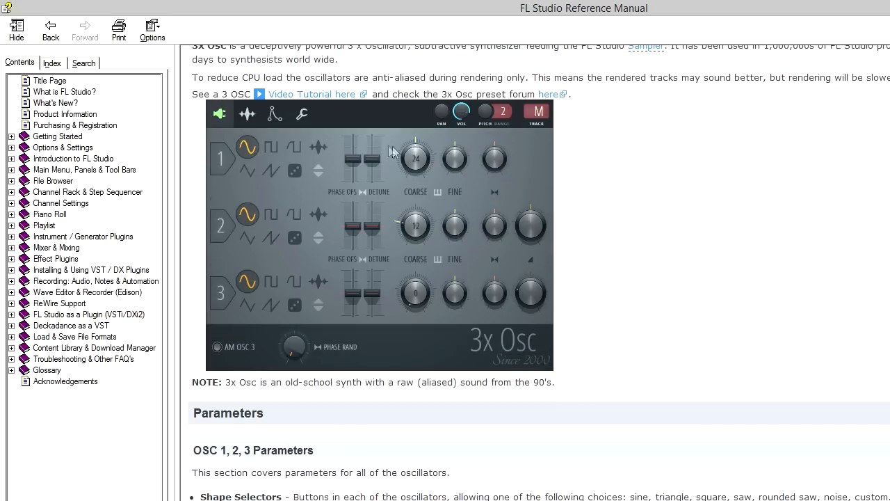